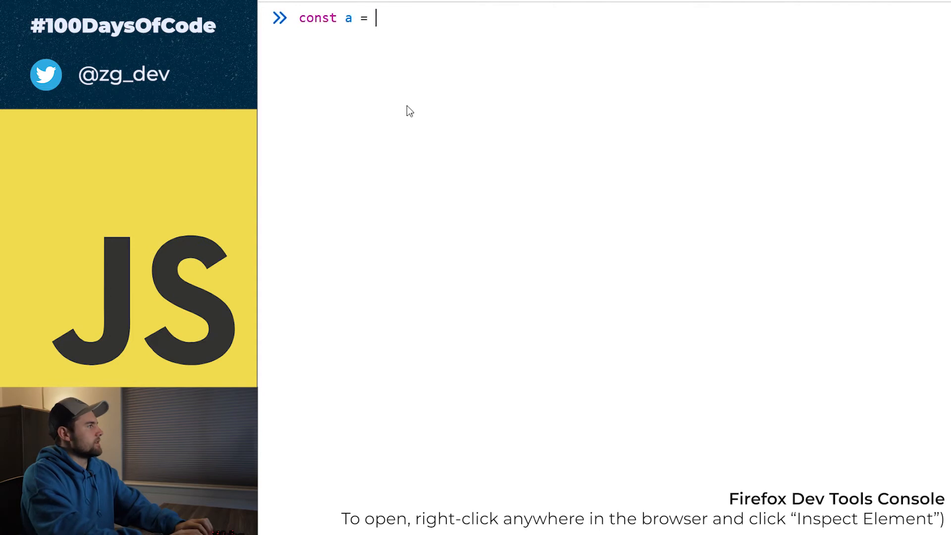
Declare const arr = [20, 40, 60] and run it.
{"action": "type", "text": "rr"}
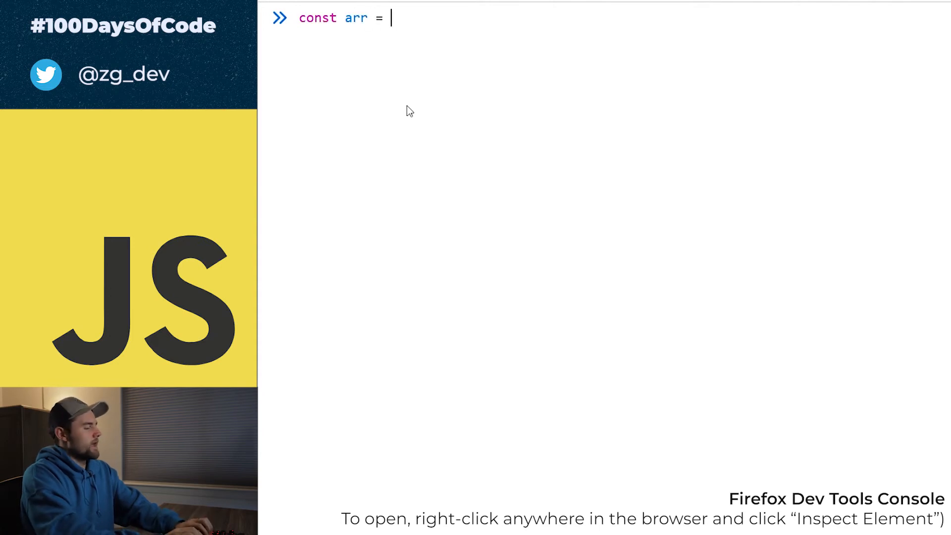
{"action": "type", "text": "[20,"}
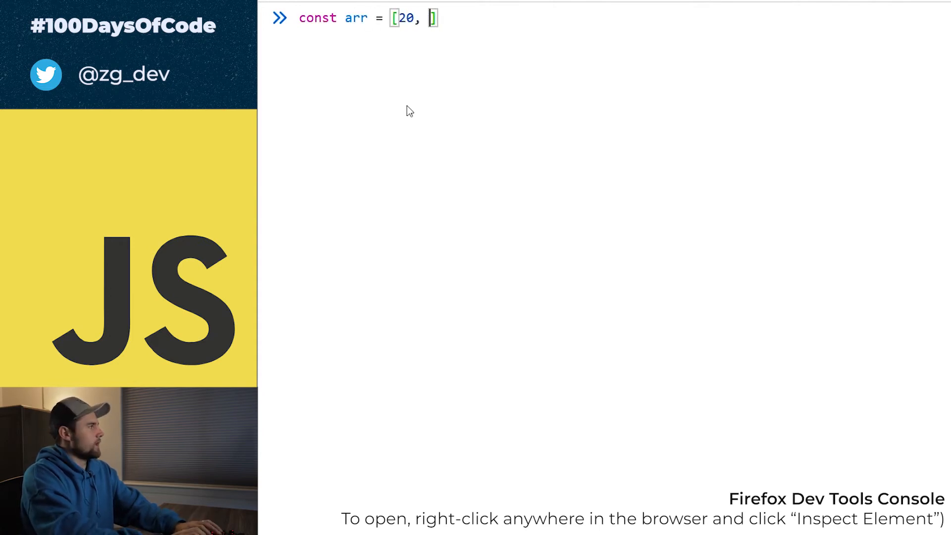
{"action": "type", "text": "40, 60"}
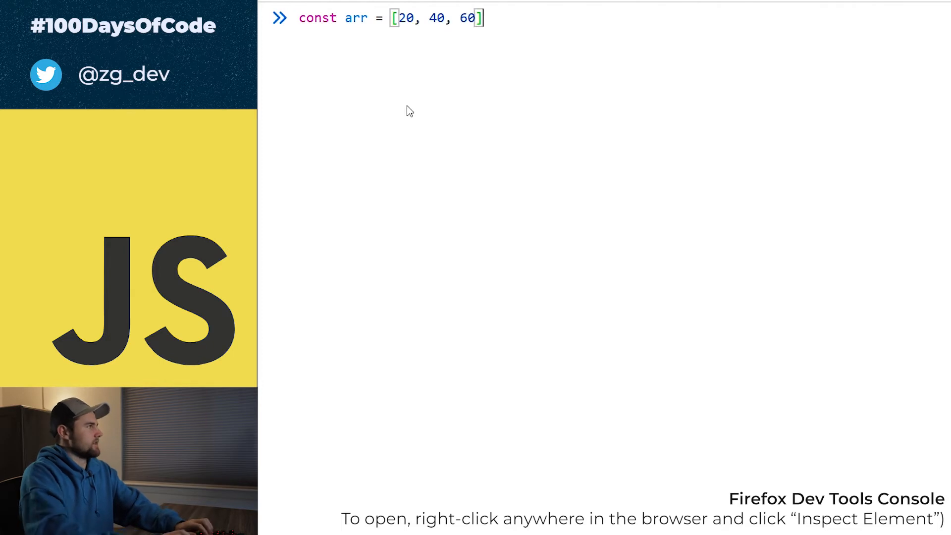
{"action": "key", "text": "Enter"}
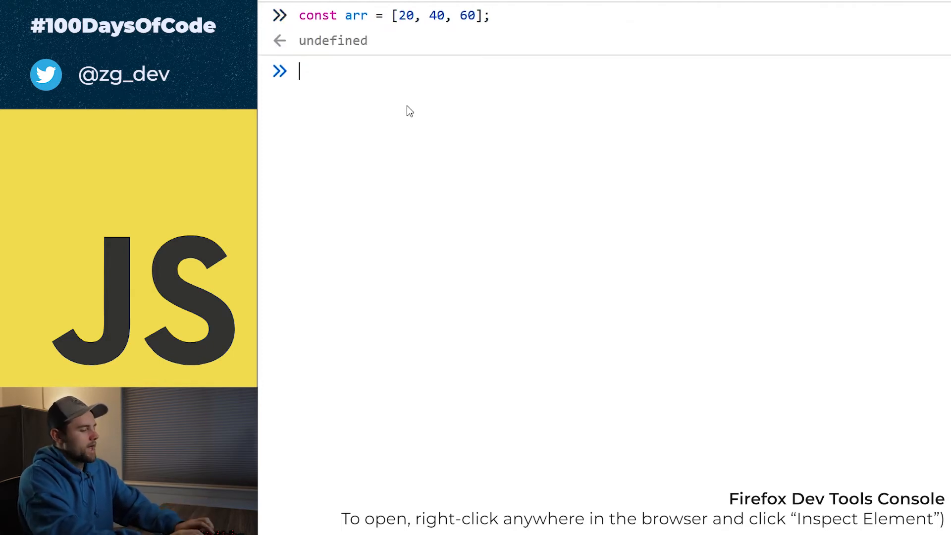
Evaluate arr[0], arr[1] and arr[2] to read back 20, 40 and 60.
{"action": "type", "text": "arr[0]"}
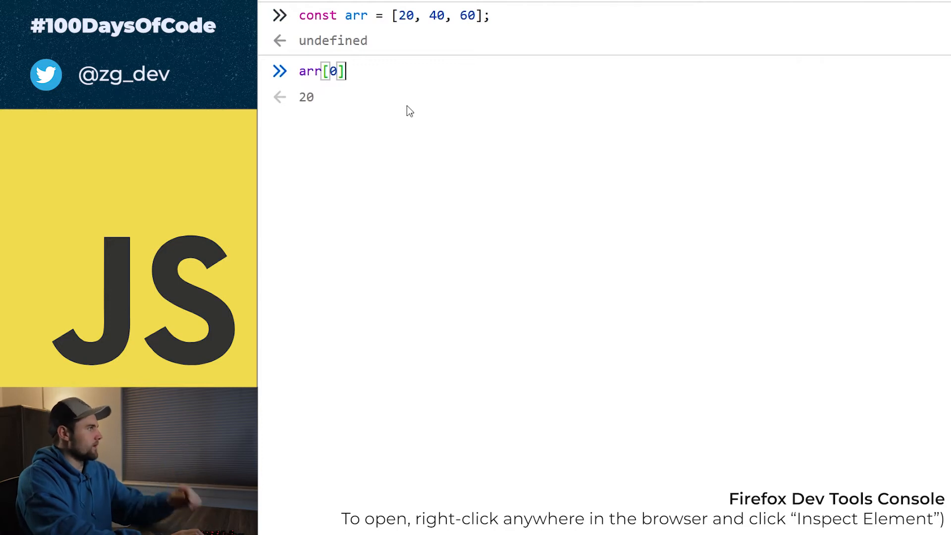
{"action": "type", "text": "arr[1]"}
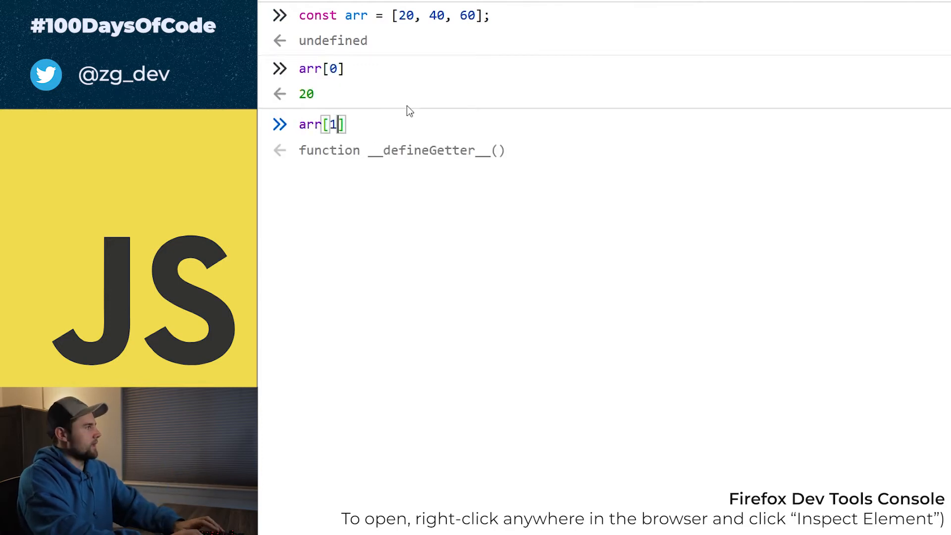
{"action": "type", "text": "arr"}
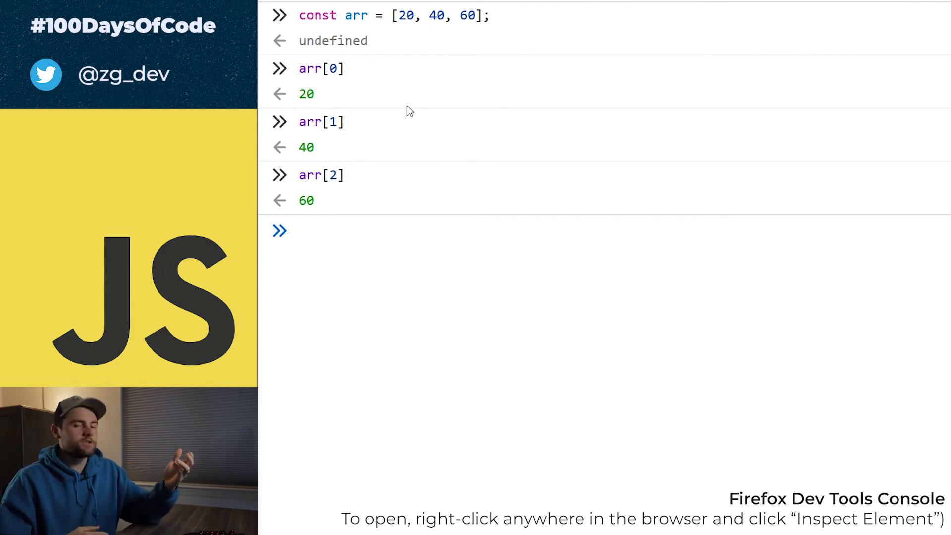
{"action": "mouse_move", "coordinate": [337, 205]}
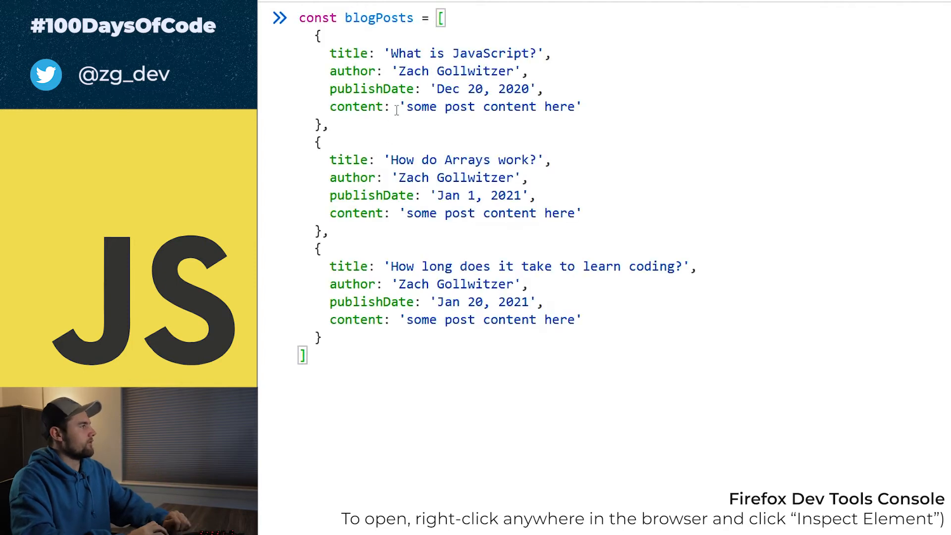
Run the three-post blogPosts array definition and expand the logged input to show it fully.
{"action": "key", "text": "Enter"}
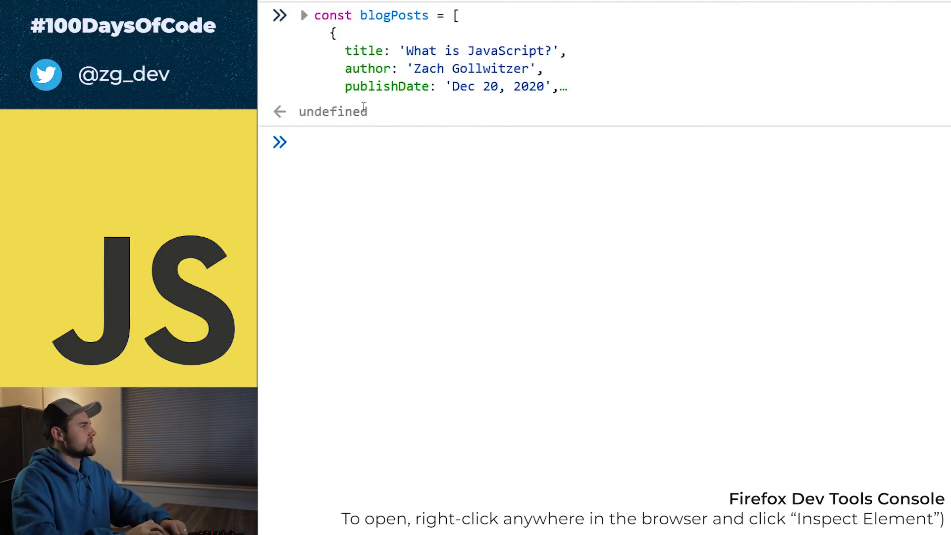
{"action": "left_click", "coordinate": [304, 16]}
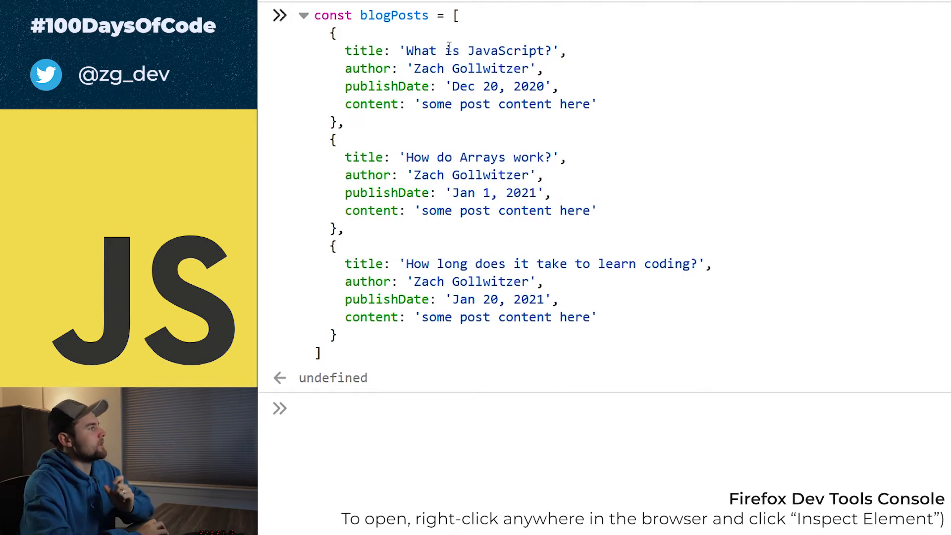
{"action": "mouse_move", "coordinate": [347, 123]}
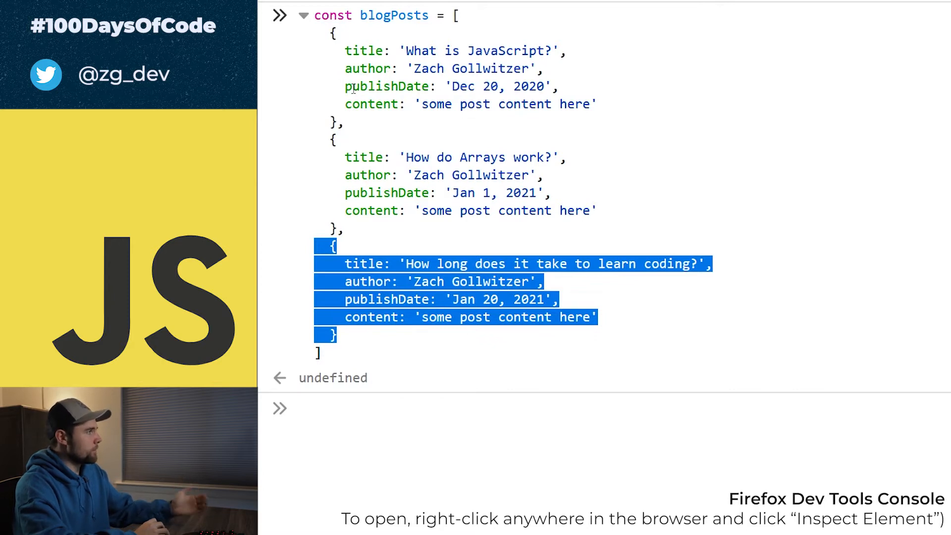
{"action": "mouse_move", "coordinate": [449, 143]}
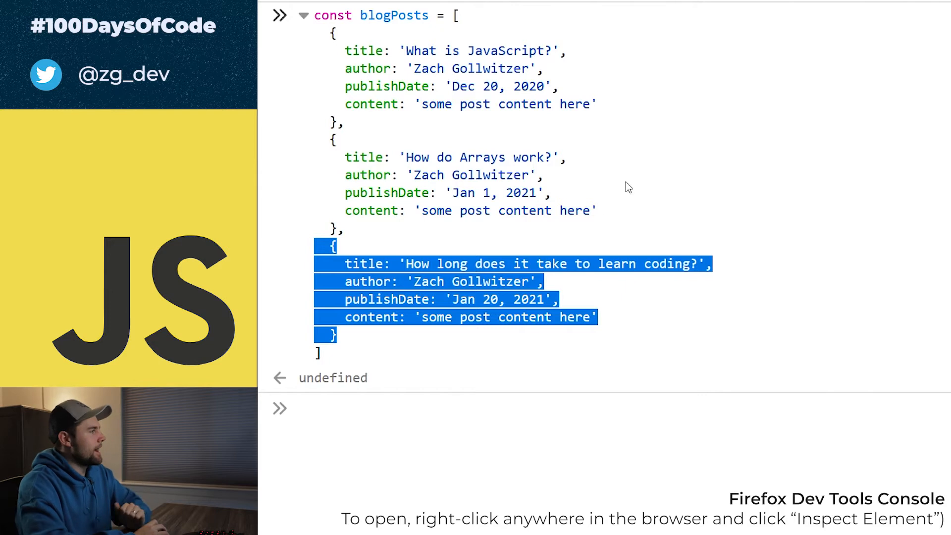
Type a for loop over blogPosts.length that stores and logs each post's four fields.
{"action": "left_click", "coordinate": [305, 16]}
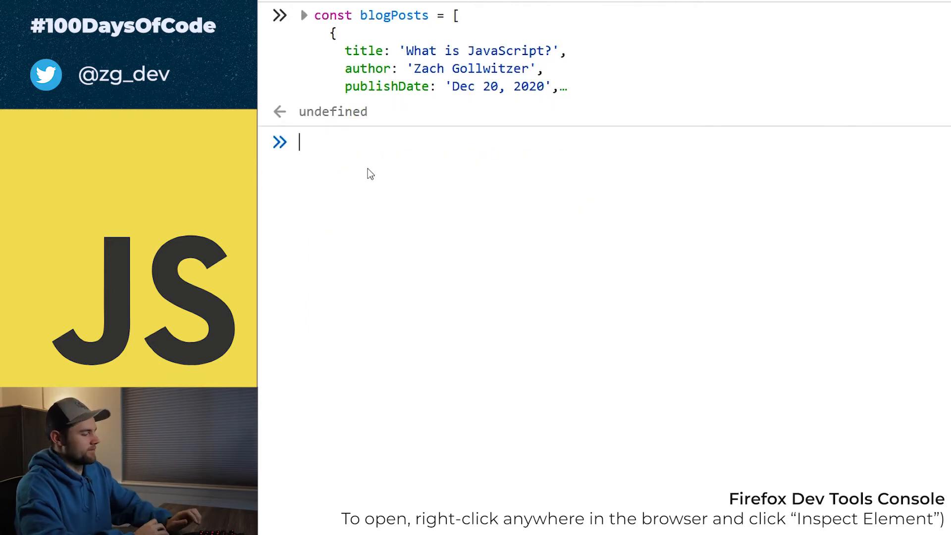
{"action": "type", "text": "for (let i = 0; i < blogPosts.length; i++) {"}
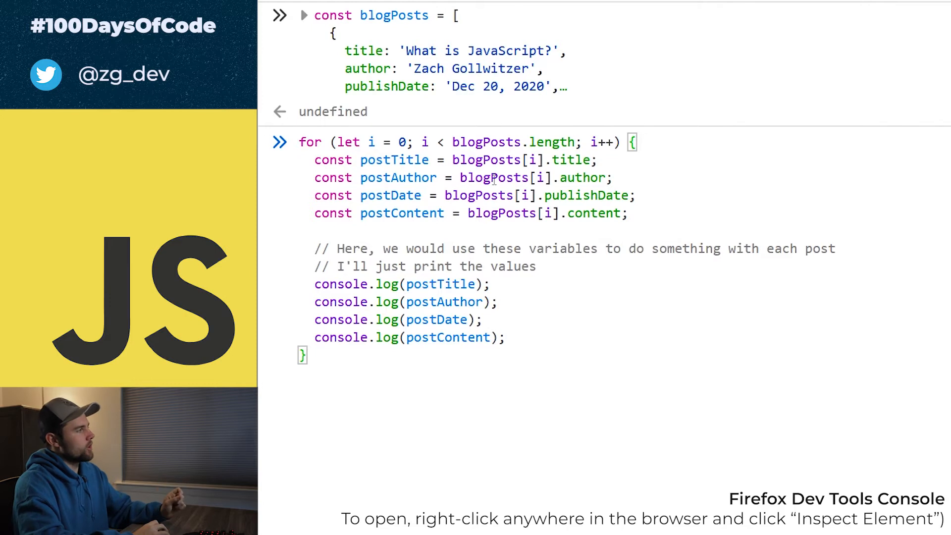
{"action": "mouse_move", "coordinate": [442, 142]}
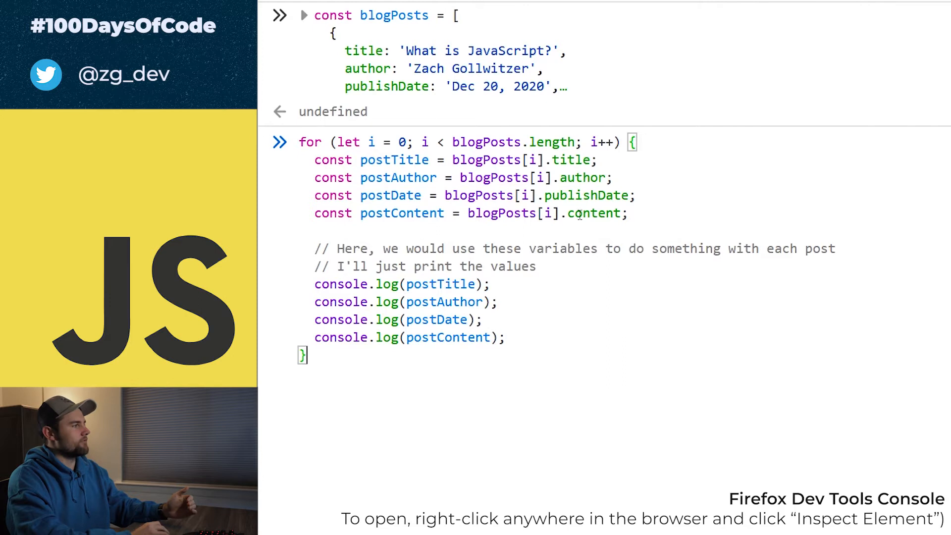
{"action": "mouse_move", "coordinate": [406, 187]}
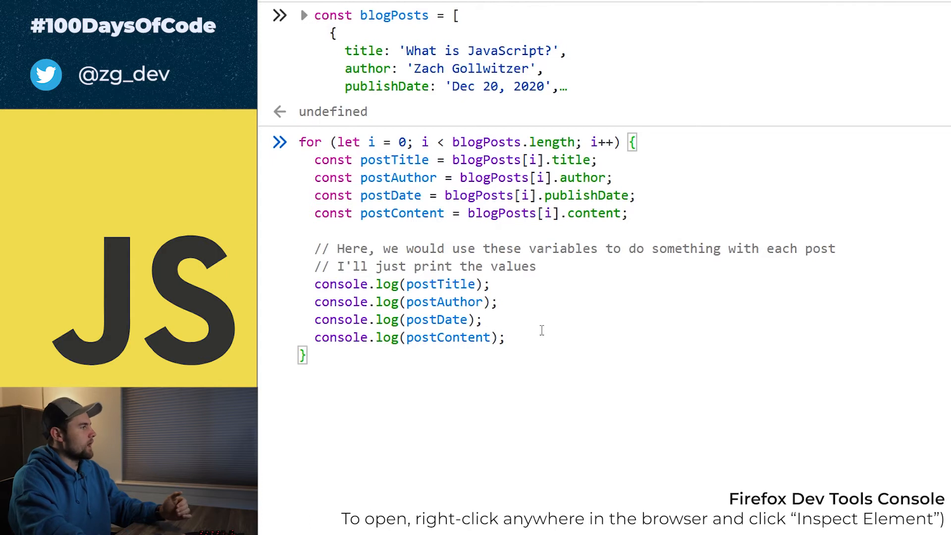
Run the blogPosts loop and select the first post object in the output.
{"action": "key", "text": "Enter"}
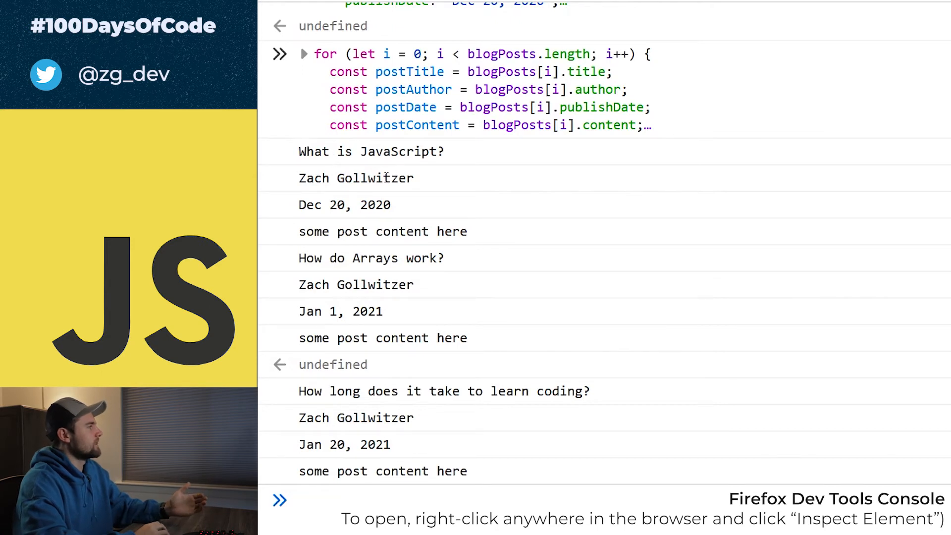
{"action": "mouse_move", "coordinate": [405, 253]}
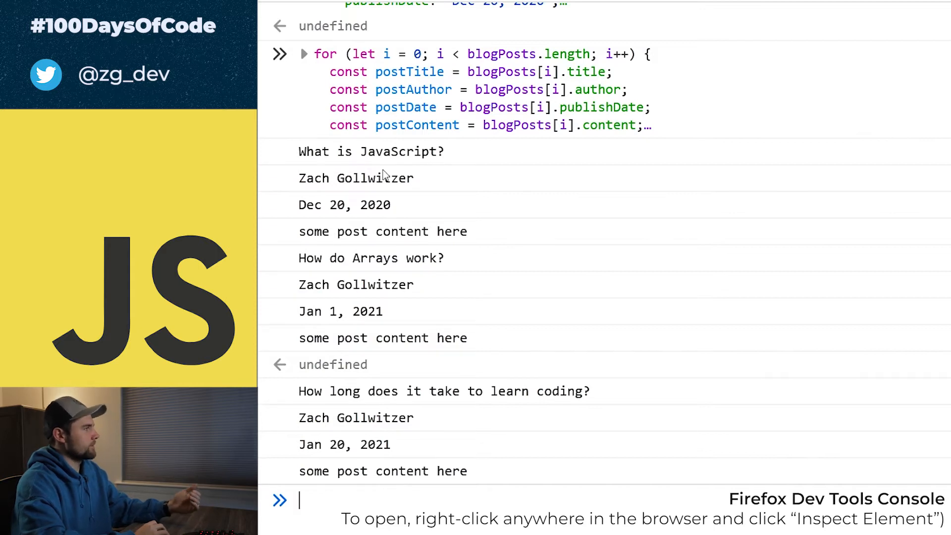
{"action": "mouse_move", "coordinate": [304, 249]}
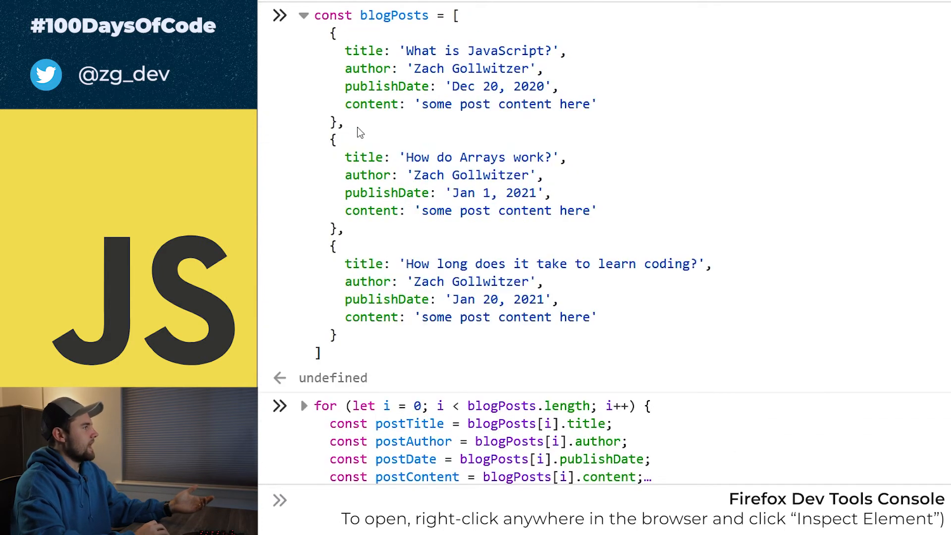
{"action": "left_click_drag", "start_coordinate": [333, 33], "coordinate": [343, 121]}
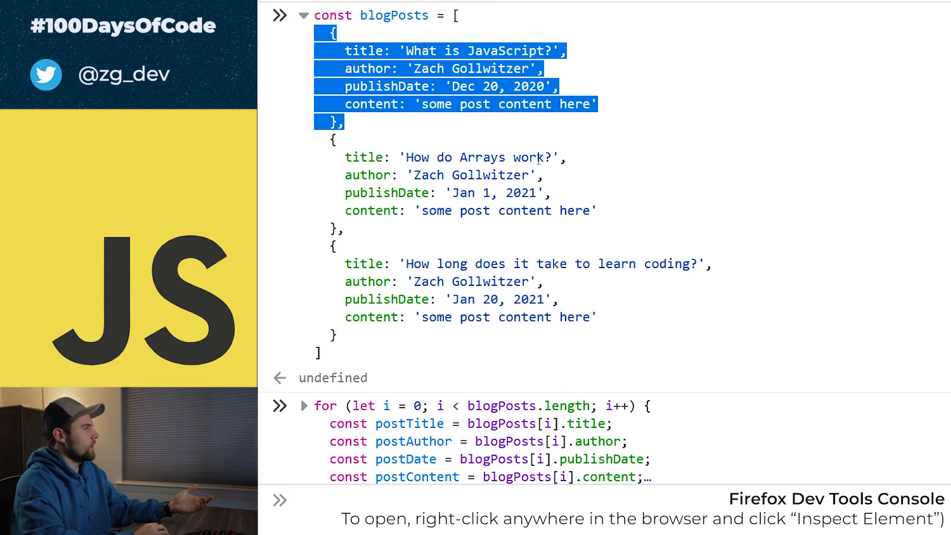
{"action": "mouse_move", "coordinate": [631, 292]}
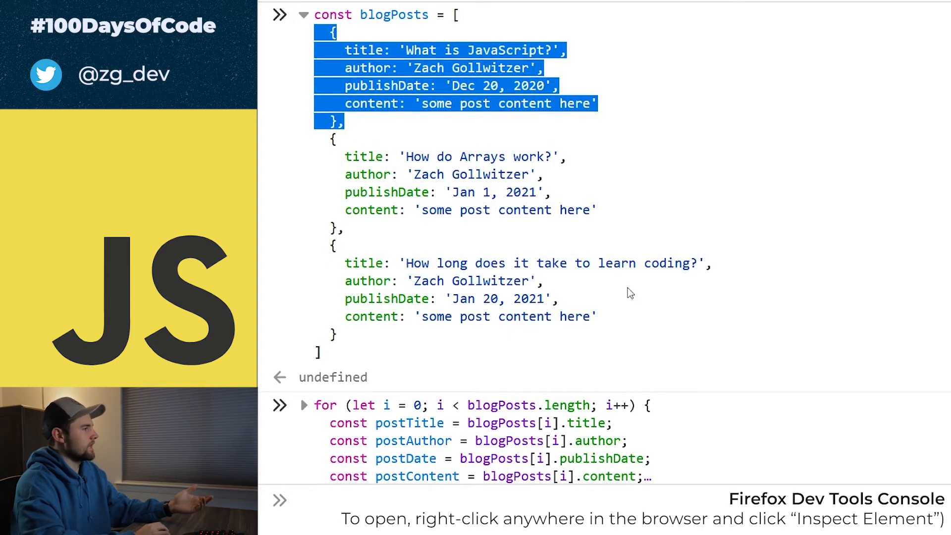
{"action": "scroll", "scroll_direction": "down", "scroll_amount": 3}
{"action": "type", "text": "for ("}
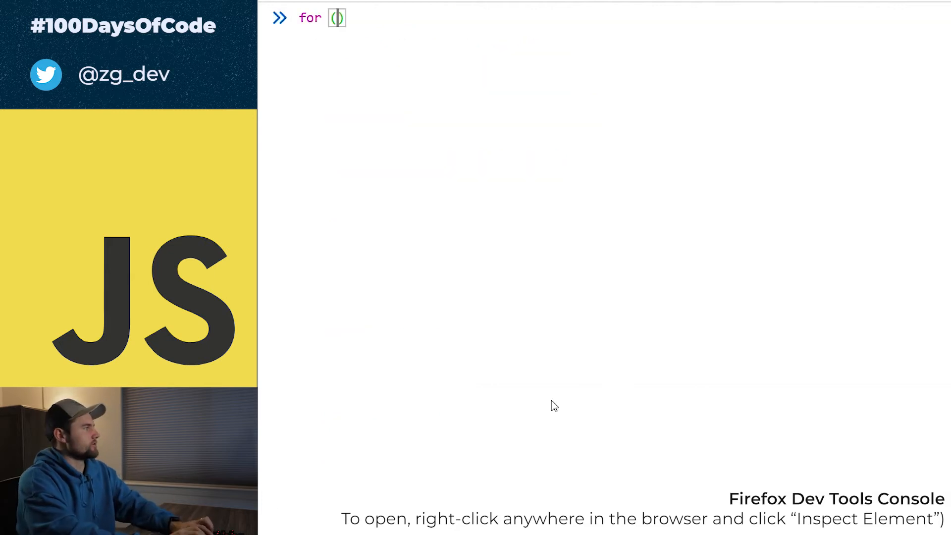
Type for (let i = 0; i < 100; i++) and open an empty { block.
{"action": "type", "text": "let i = 0;"}
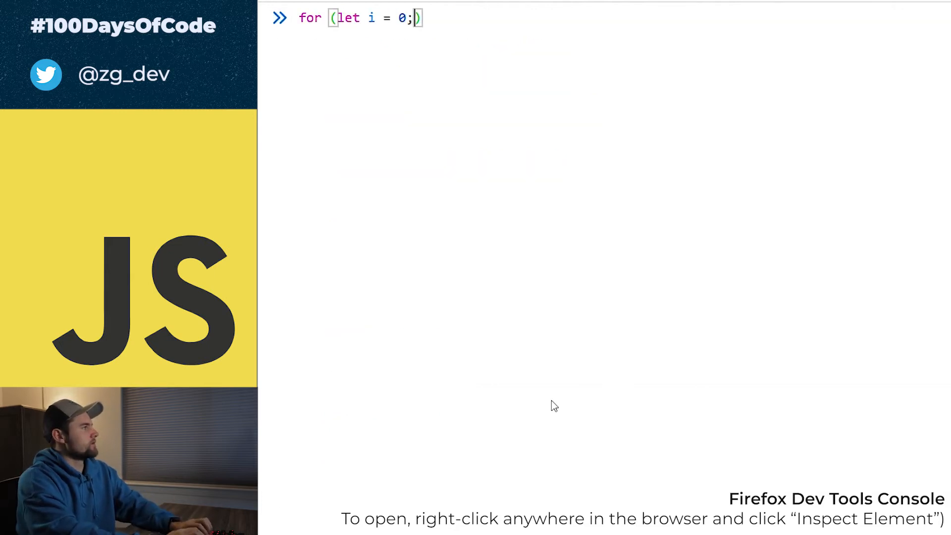
{"action": "type", "text": "i <"}
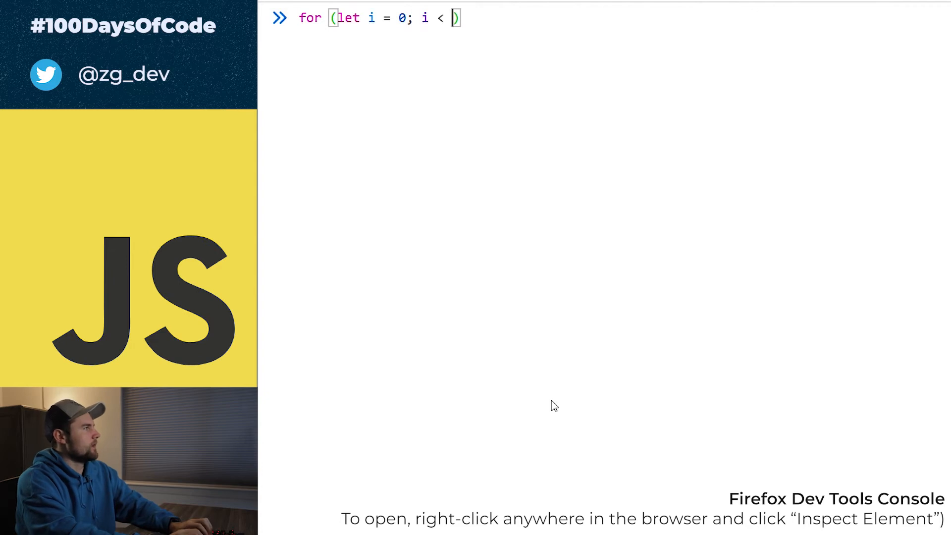
{"action": "type", "text": "100"}
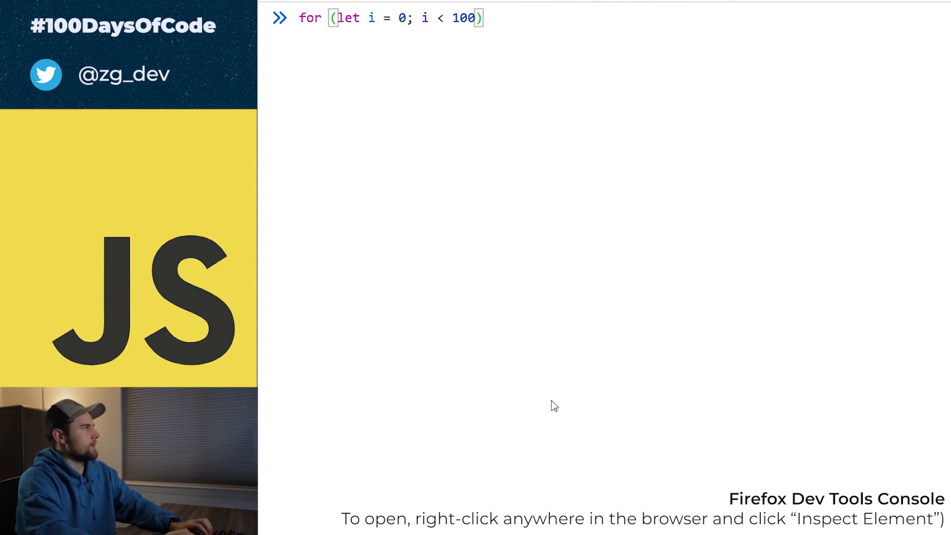
{"action": "type", "text": ";"}
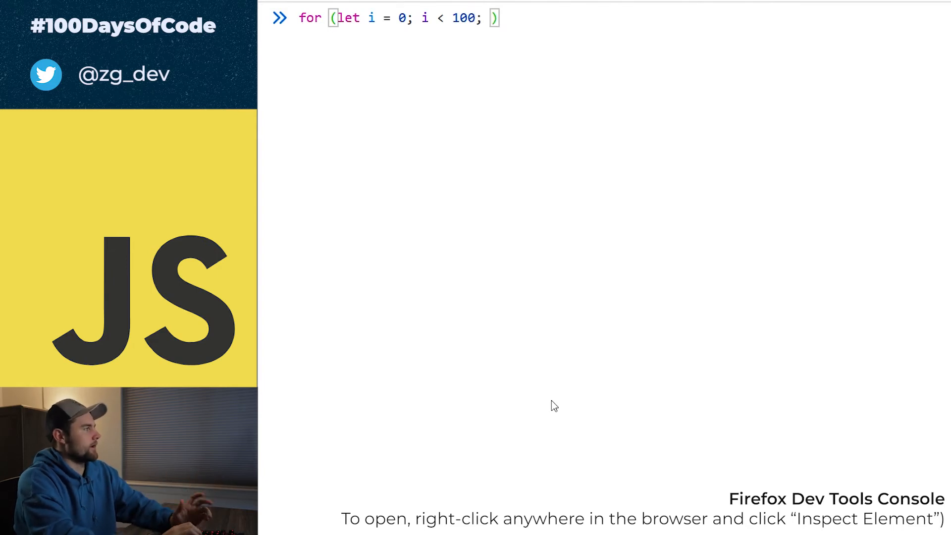
{"action": "double_click", "coordinate": [466, 19]}
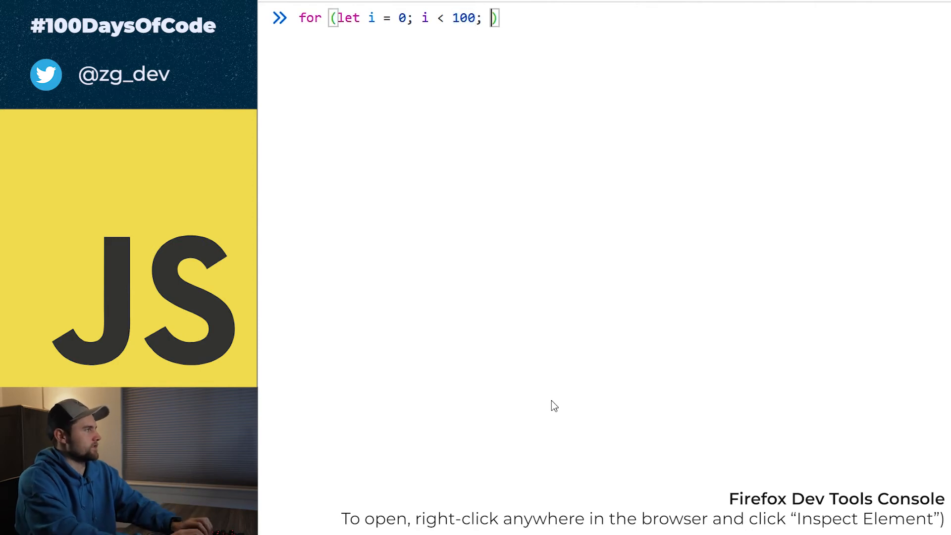
{"action": "type", "text": "i++"}
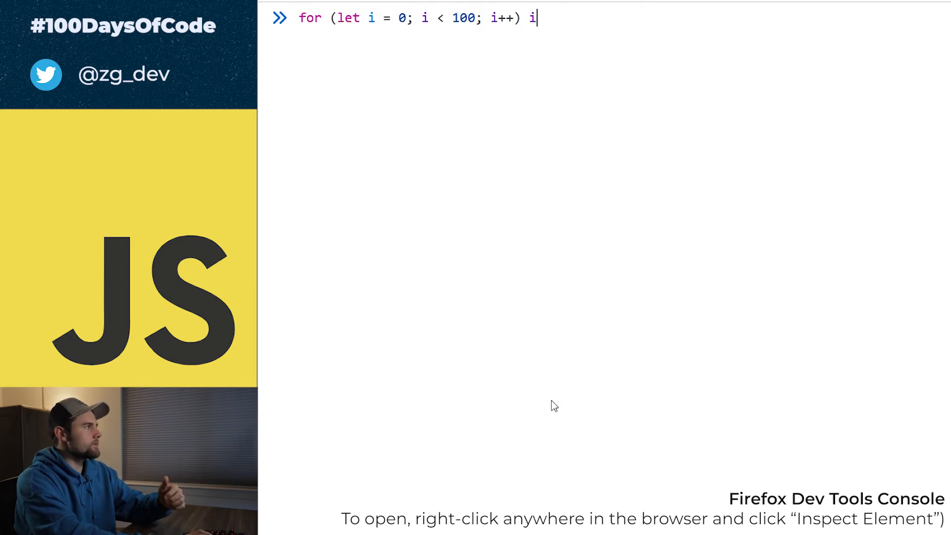
{"action": "key", "text": "Backspace"}
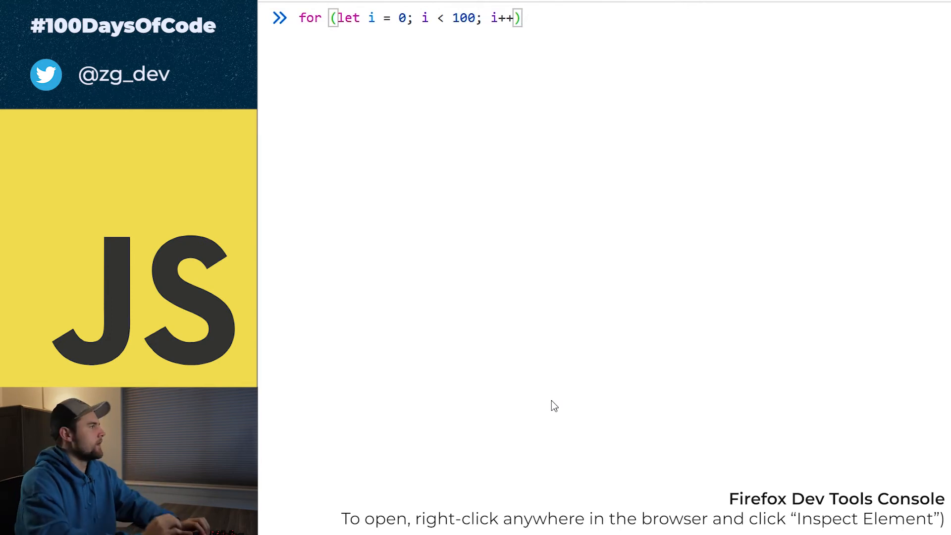
{"action": "type", "text": "{"}
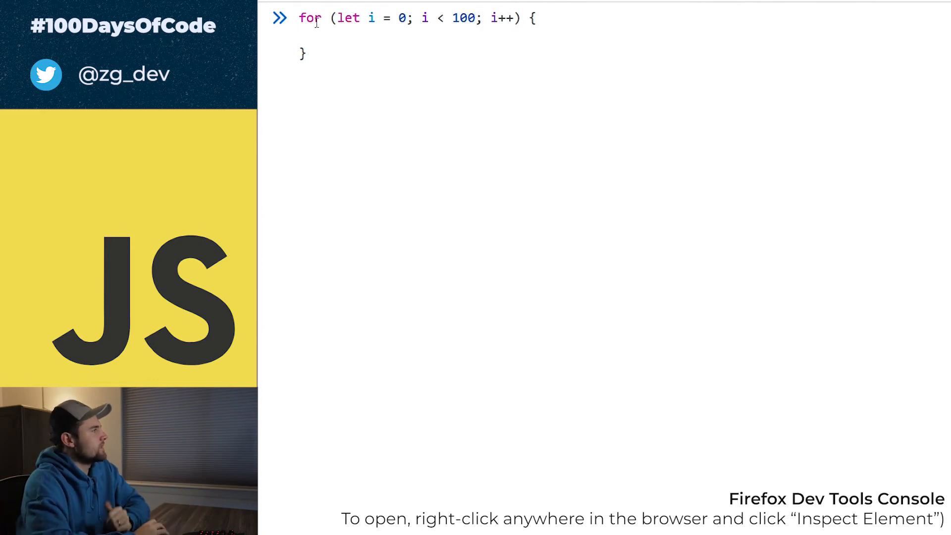
Replace counter i with myIterator in the initialization, condition and increment.
{"action": "double_click", "coordinate": [311, 18]}
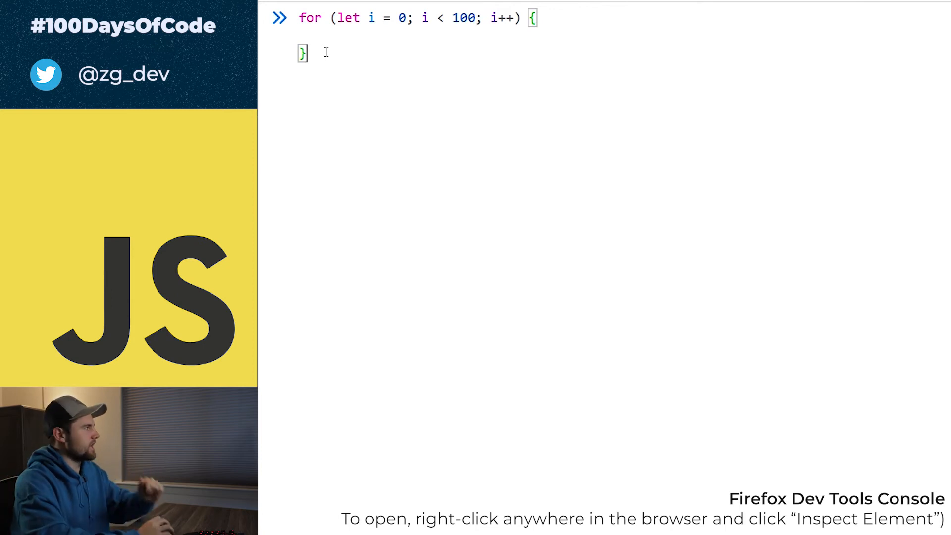
{"action": "left_click_drag", "start_coordinate": [336, 18], "coordinate": [514, 17]}
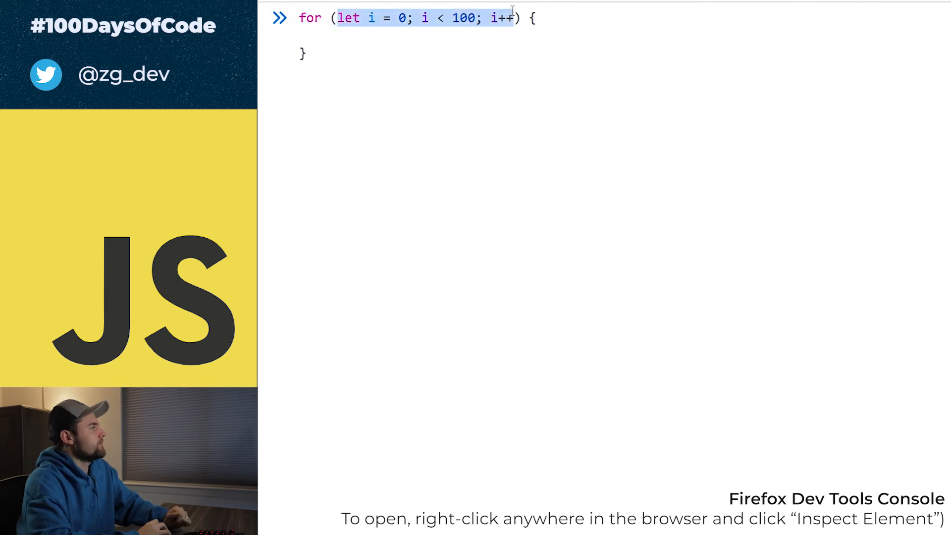
{"action": "mouse_move", "coordinate": [489, 131]}
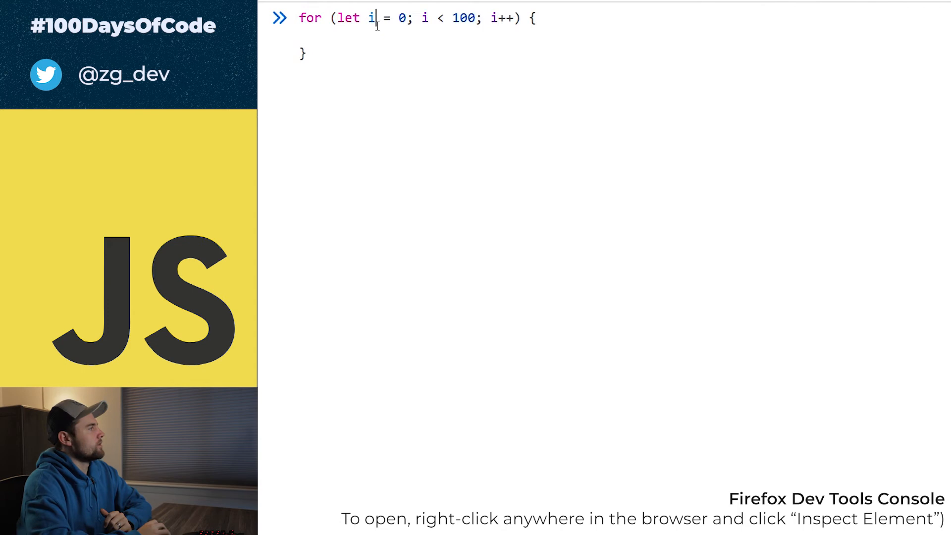
{"action": "left_click_drag", "start_coordinate": [337, 18], "coordinate": [407, 18]}
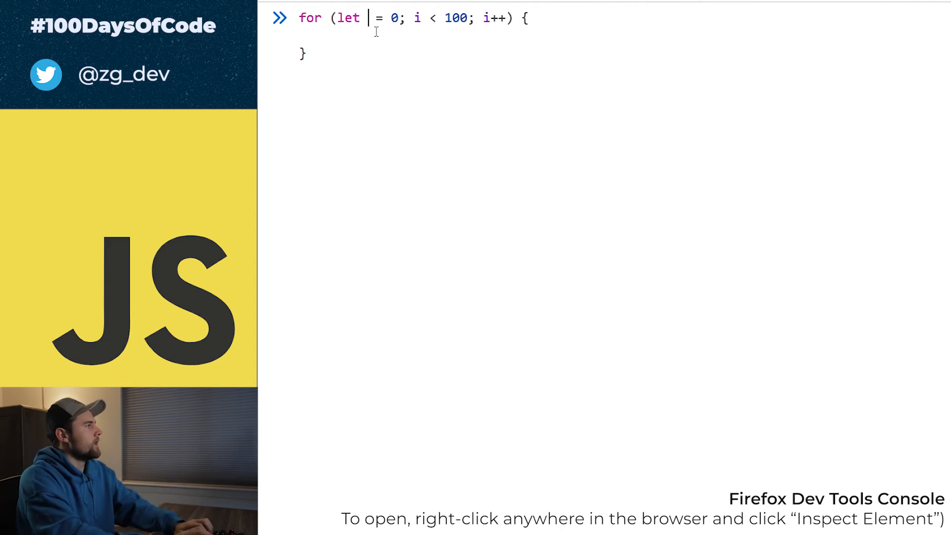
{"action": "type", "text": "myIterator"}
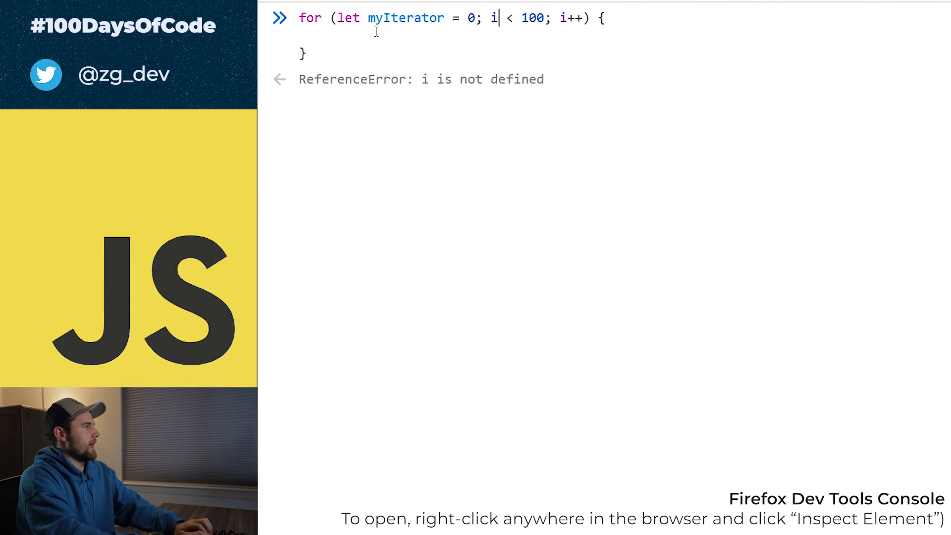
{"action": "type", "text": "yIterator"}
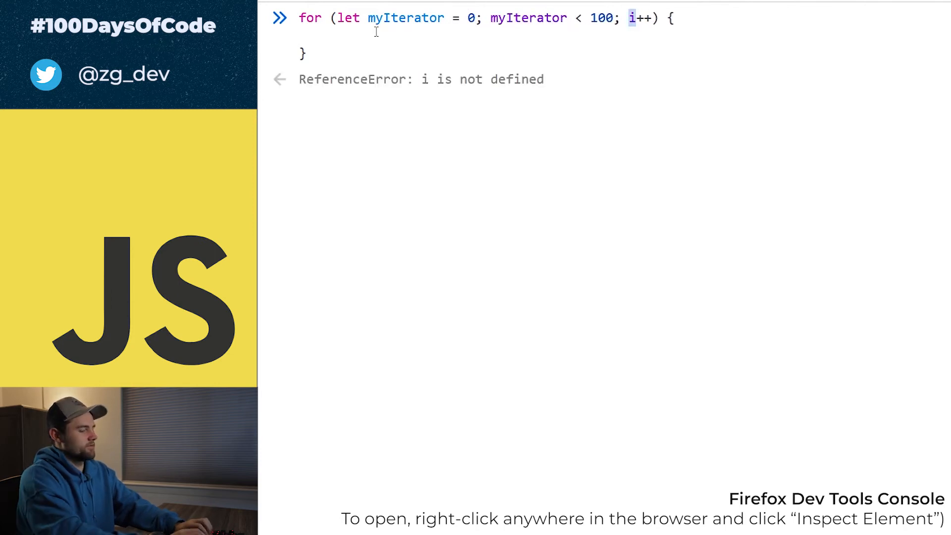
{"action": "type", "text": "myIterator"}
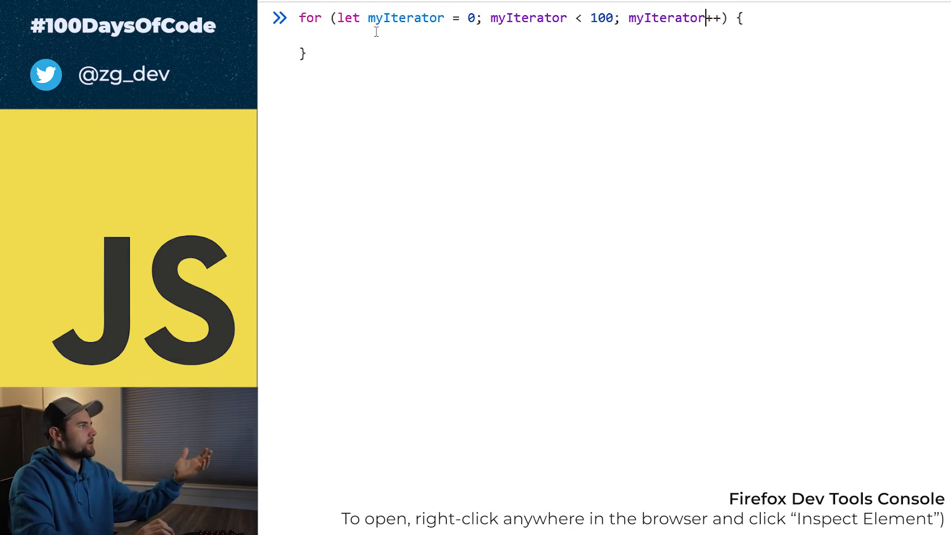
{"action": "double_click", "coordinate": [348, 17]}
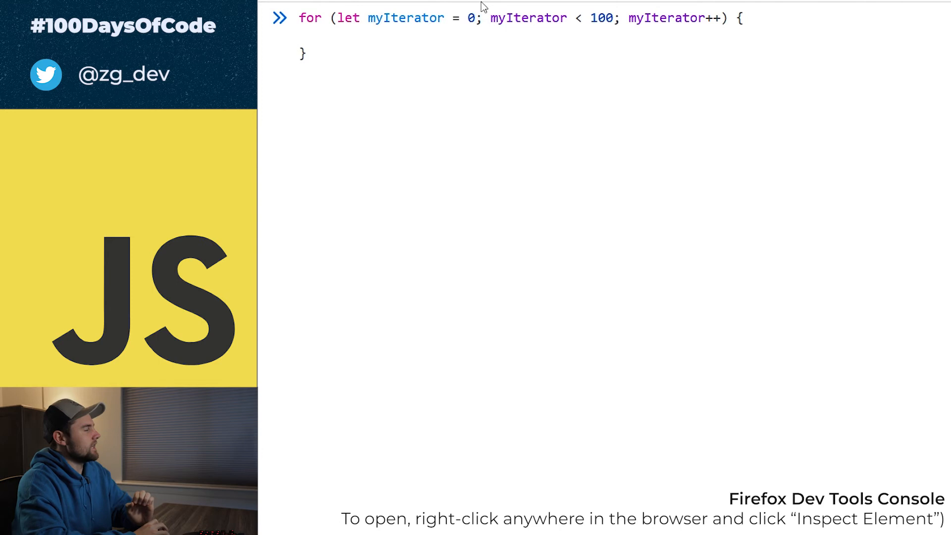
Rename myIterator back to i across the loop header, leaving the cursor in the body.
{"action": "double_click", "coordinate": [402, 18]}
{"action": "type", "text": "i"}
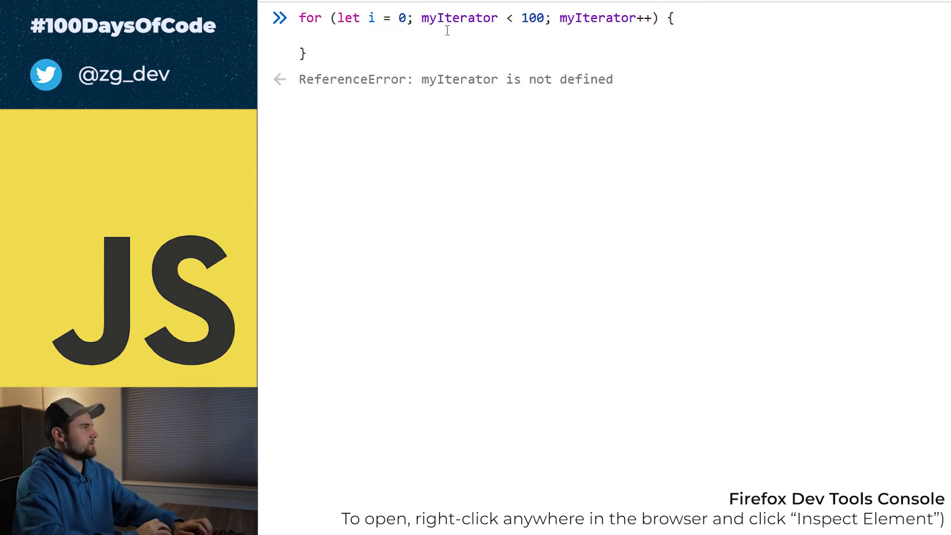
{"action": "double_click", "coordinate": [459, 17]}
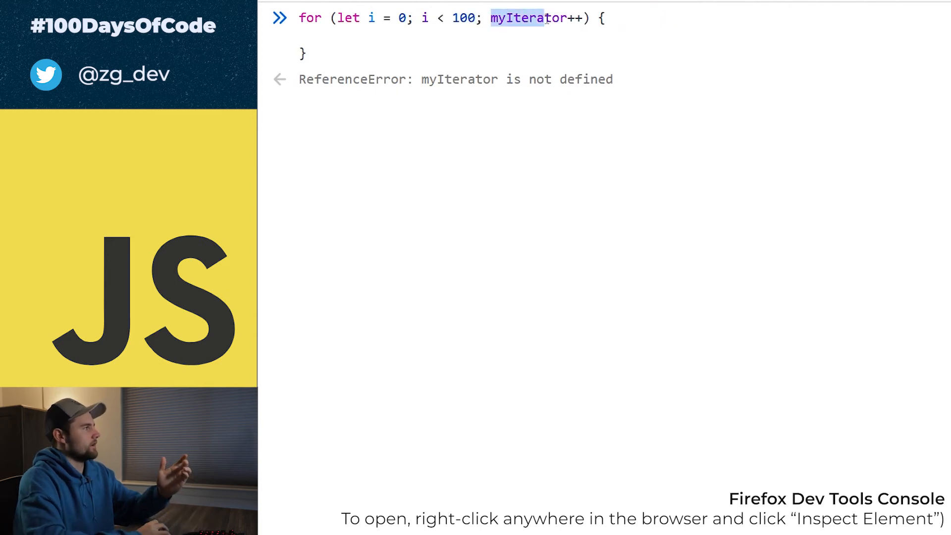
{"action": "type", "text": "i"}
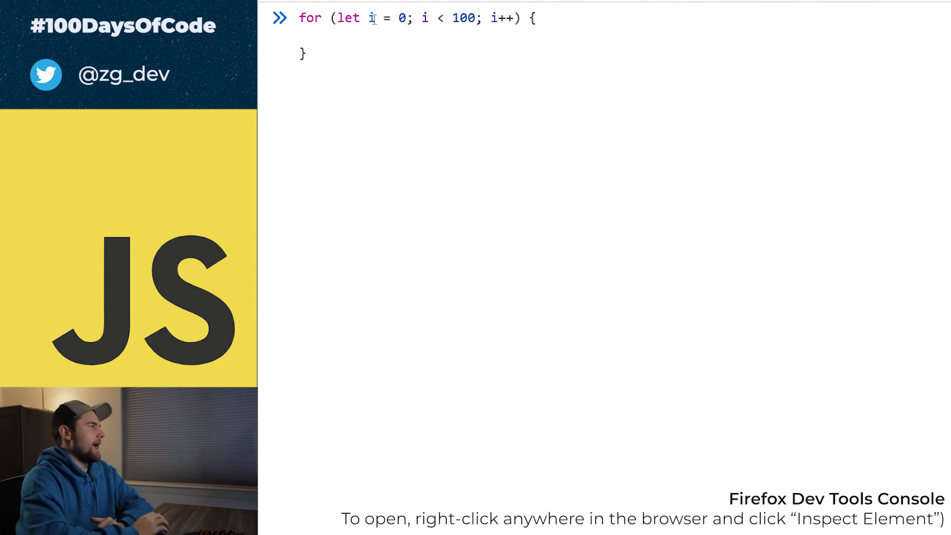
{"action": "double_click", "coordinate": [501, 20]}
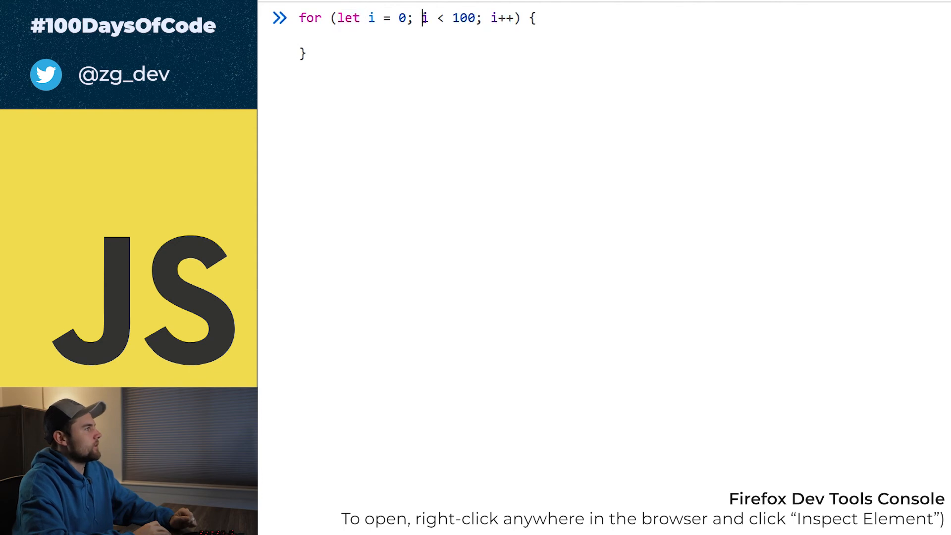
{"action": "left_click_drag", "start_coordinate": [423, 18], "coordinate": [482, 19]}
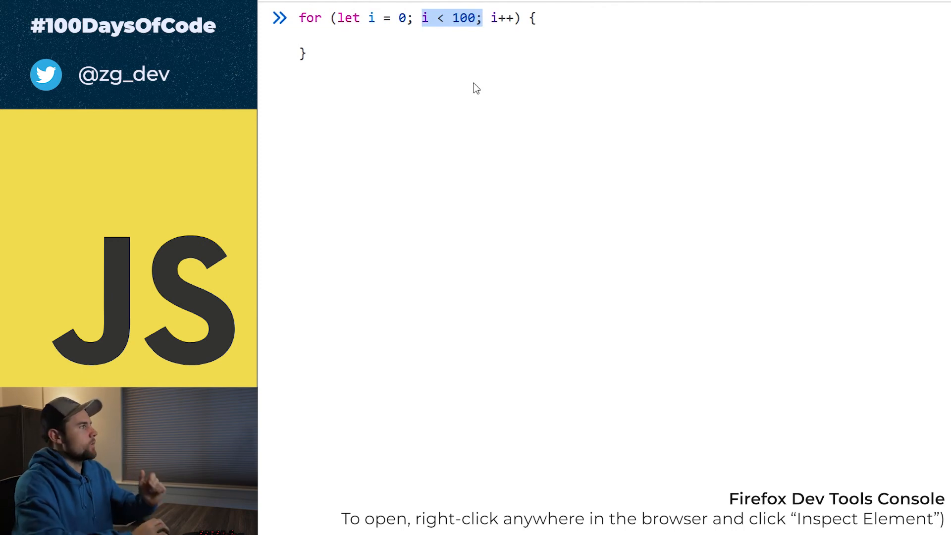
{"action": "left_click", "coordinate": [425, 18]}
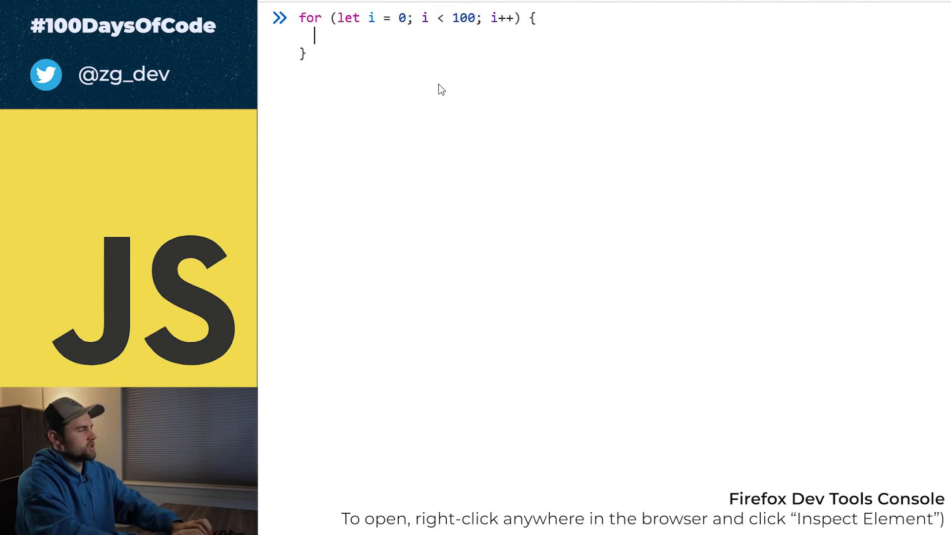
Add console.log(i); to the loop body and run it, printing 0 upward.
{"action": "type", "text": "console.log(i)"}
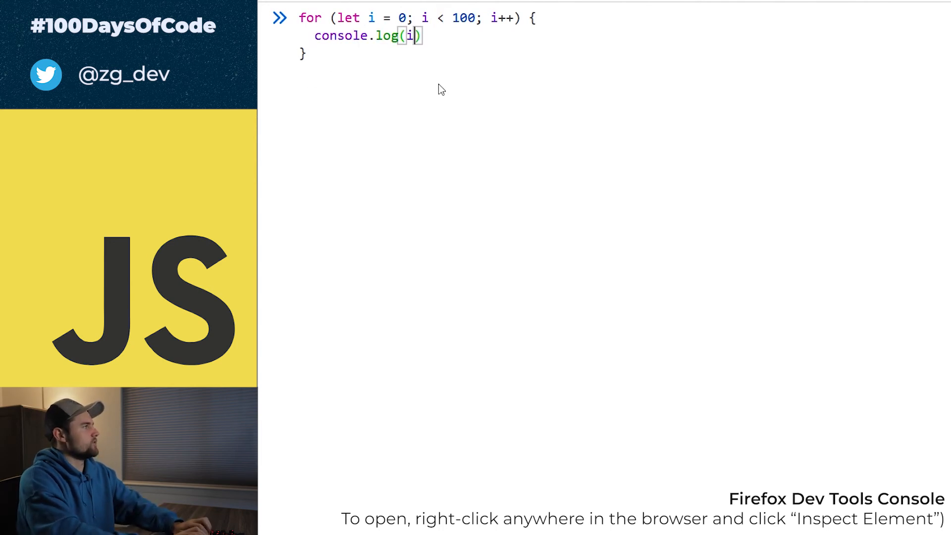
{"action": "type", "text": ";"}
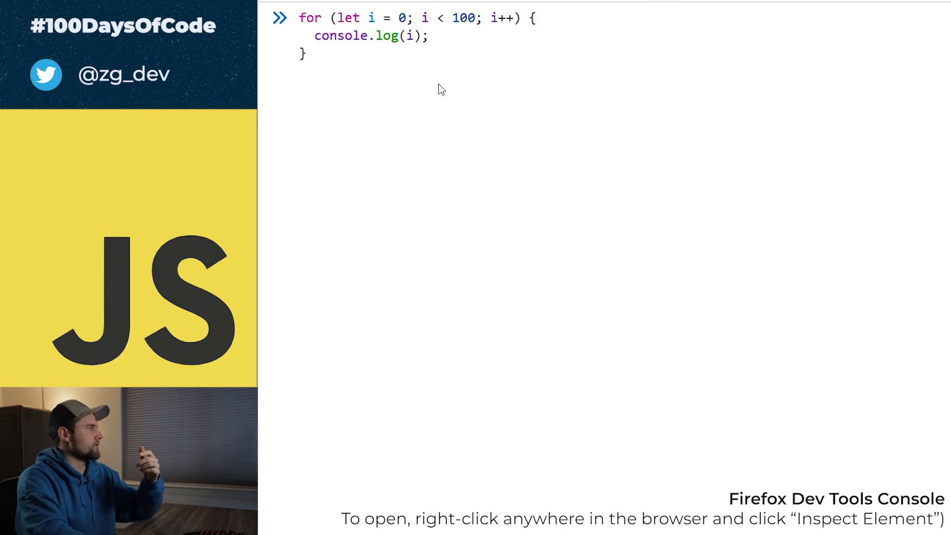
{"action": "key", "text": "Enter"}
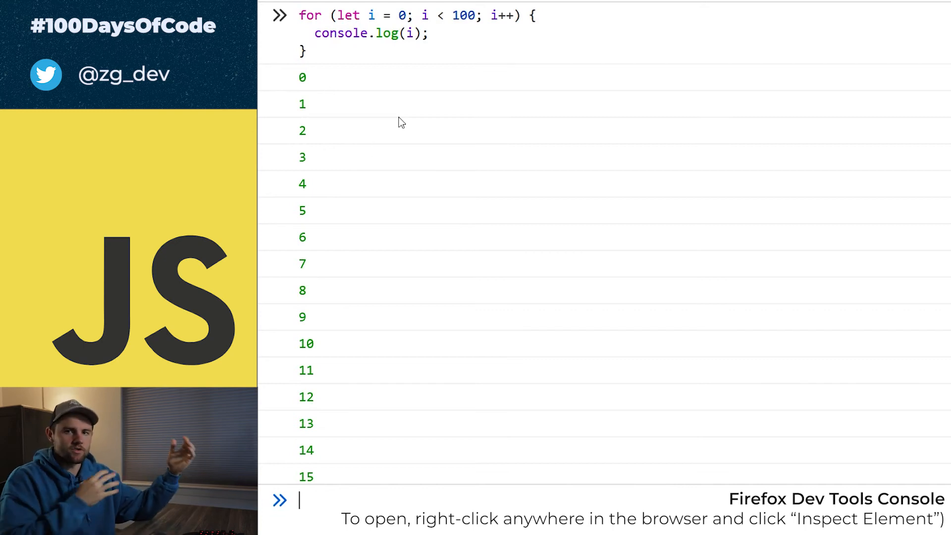
{"action": "mouse_move", "coordinate": [392, 79]}
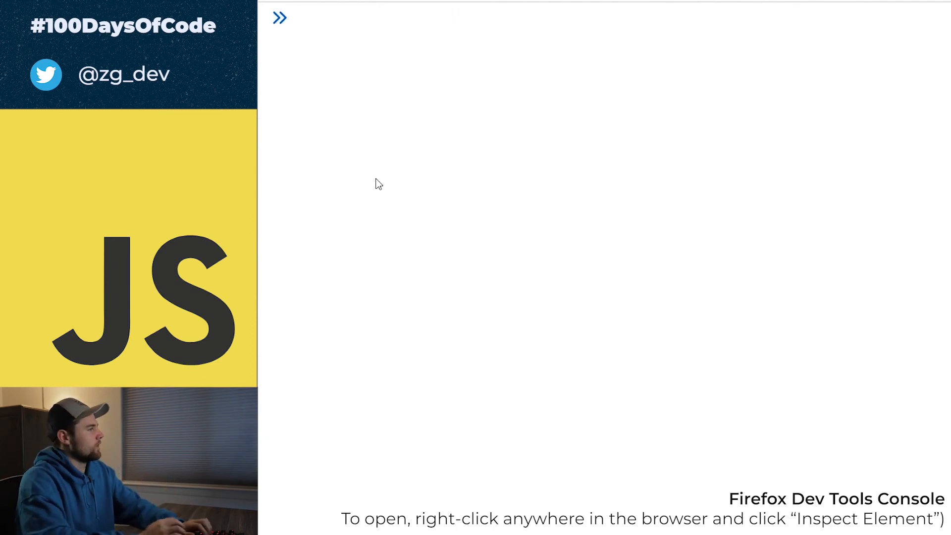
Declare const arr mixing strings with the numbers 20, 40 and 50, and run it.
{"action": "type", "text": "const"}
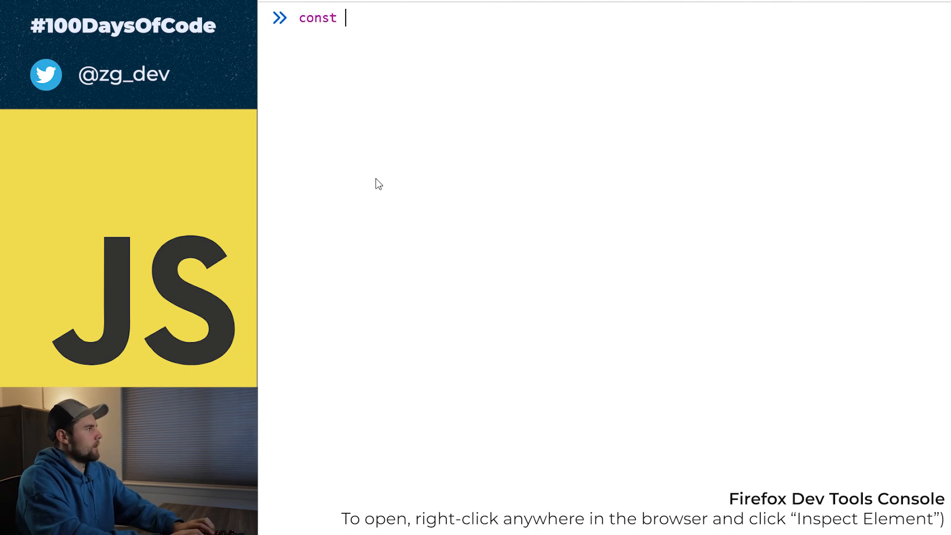
{"action": "type", "text": "arr ="}
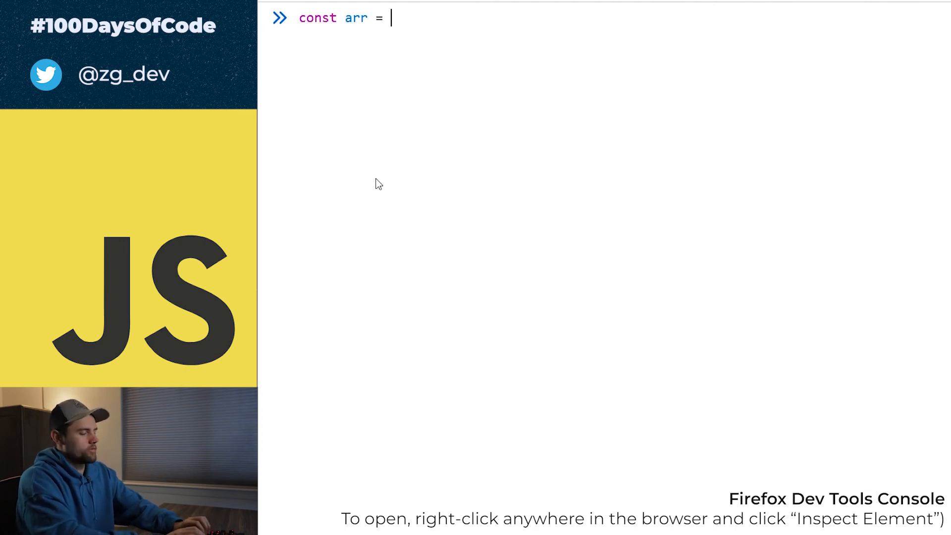
{"action": "type", "text": "[]"}
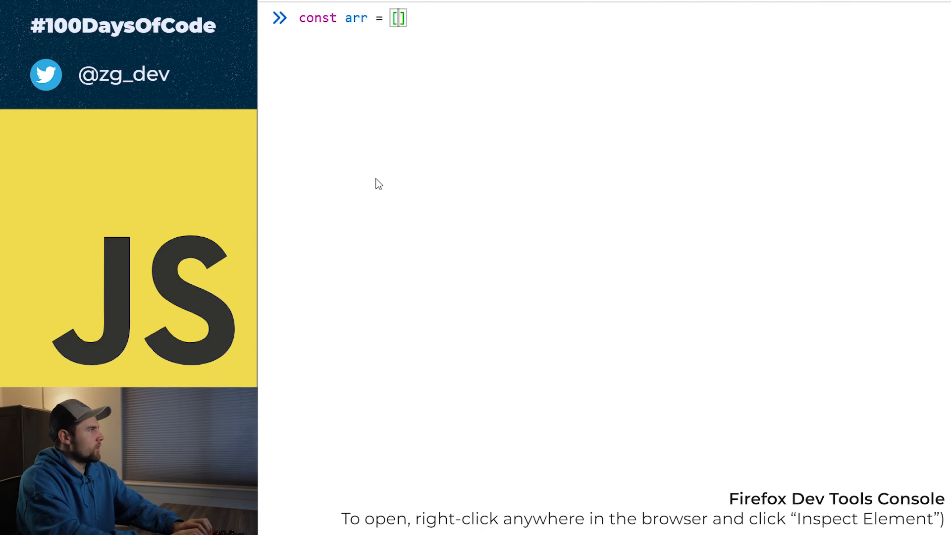
{"action": "type", "text": "''"}
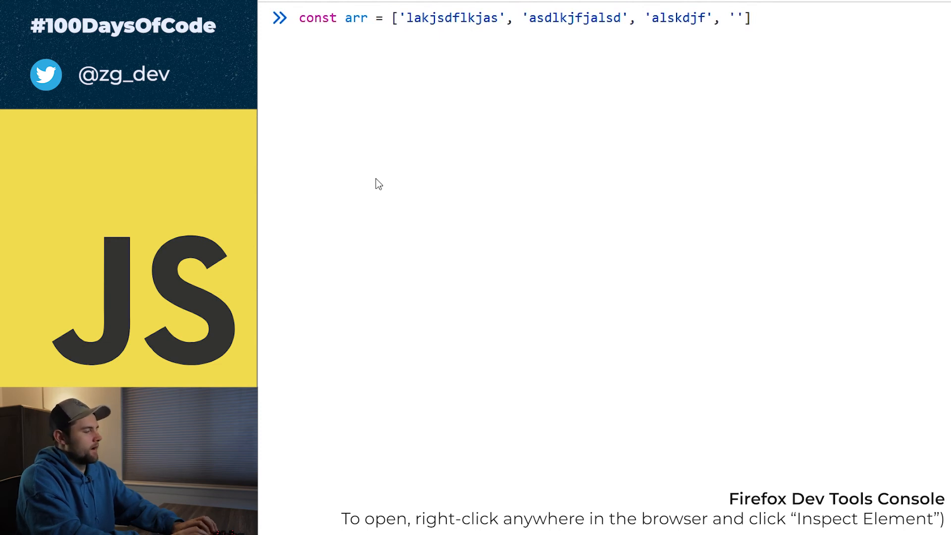
{"action": "type", "text": "amf0349nawr"}
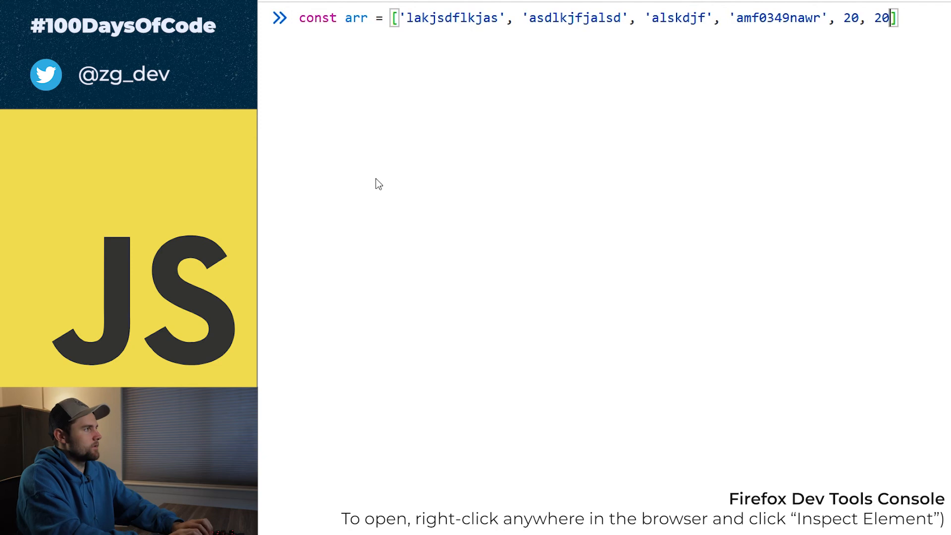
{"action": "type", "text": ", 40, 50"}
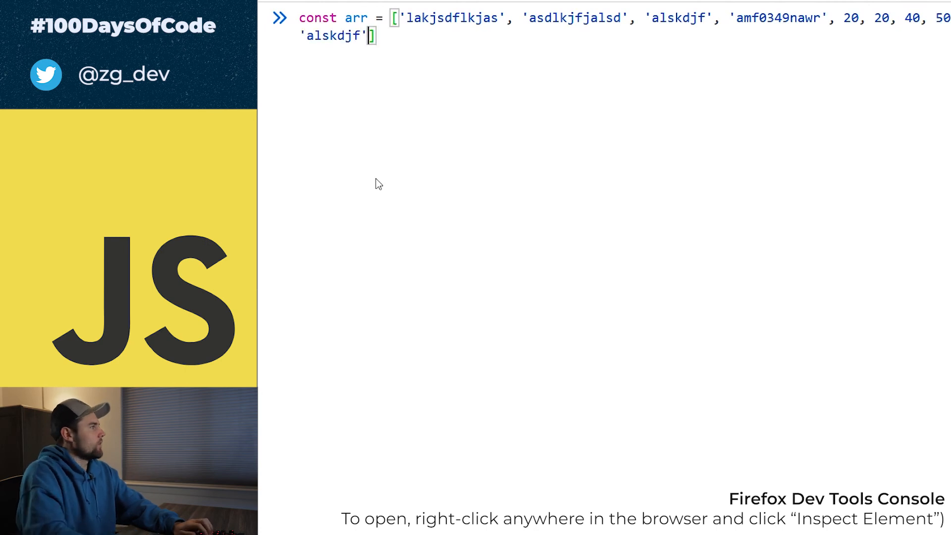
{"action": "key", "text": "Enter"}
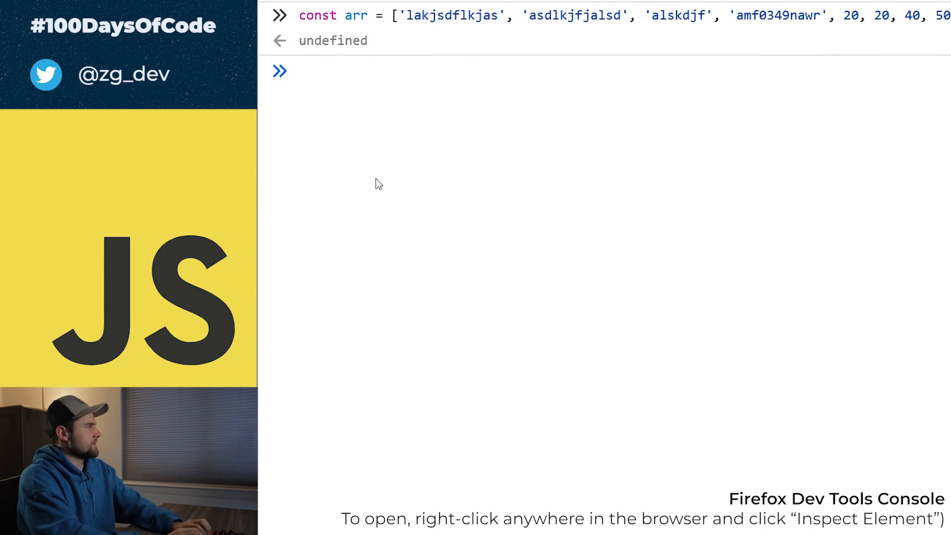
Type for (let i = 0; i < arr.length; i++) { to open the loop block.
{"action": "type", "text": "for (let i ="}
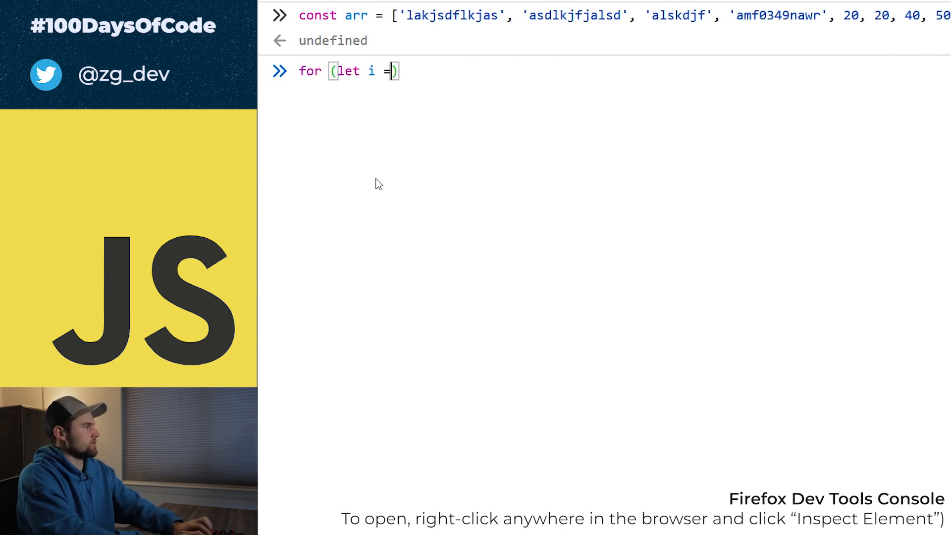
{"action": "type", "text": "0; i"}
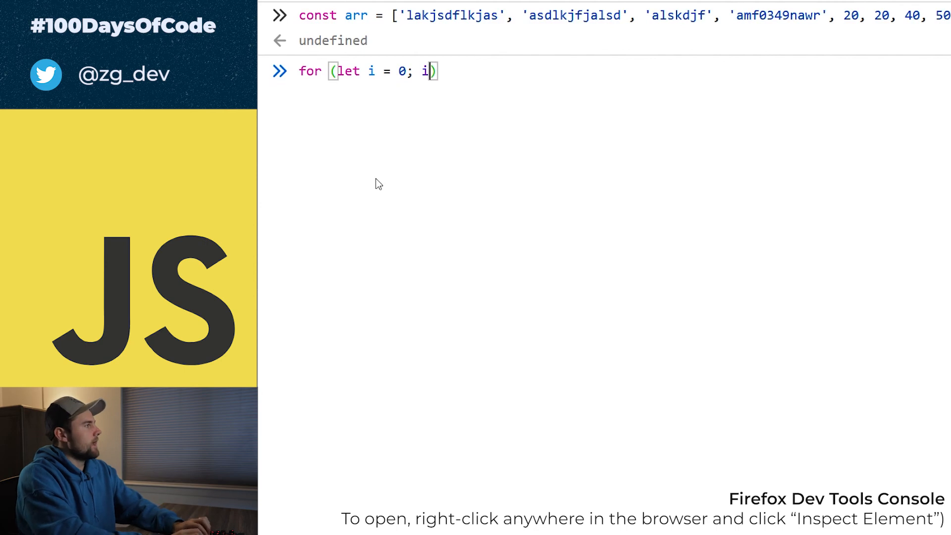
{"action": "type", "text": "<"}
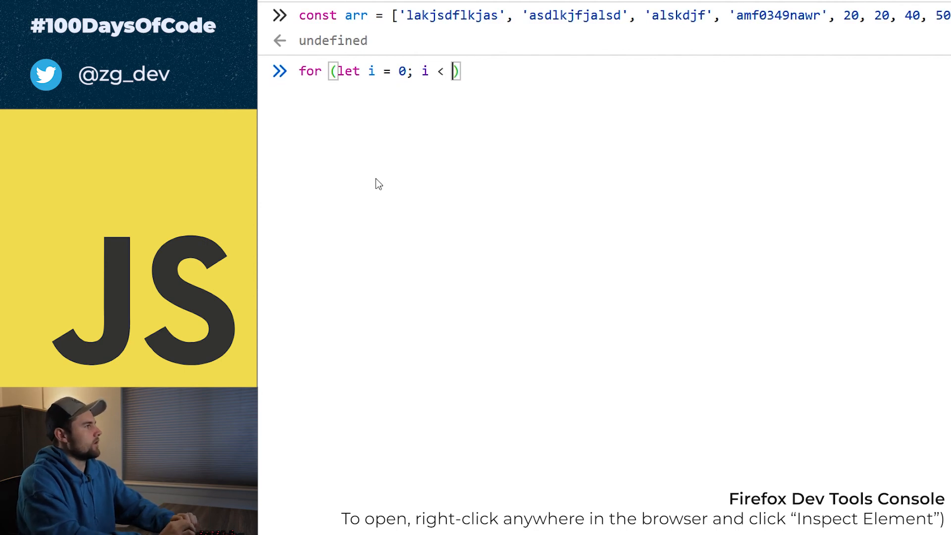
{"action": "type", "text": "arr"}
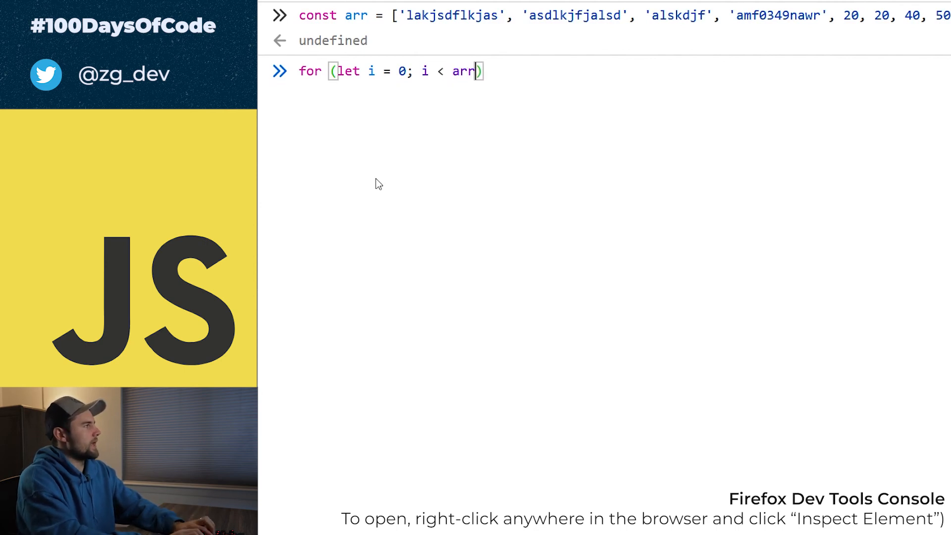
{"action": "type", "text": ".length"}
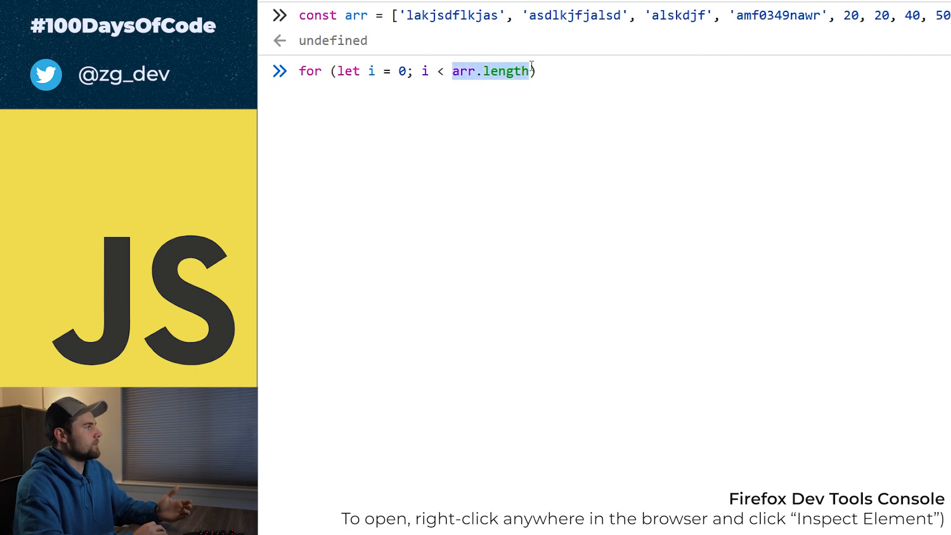
{"action": "mouse_move", "coordinate": [512, 113]}
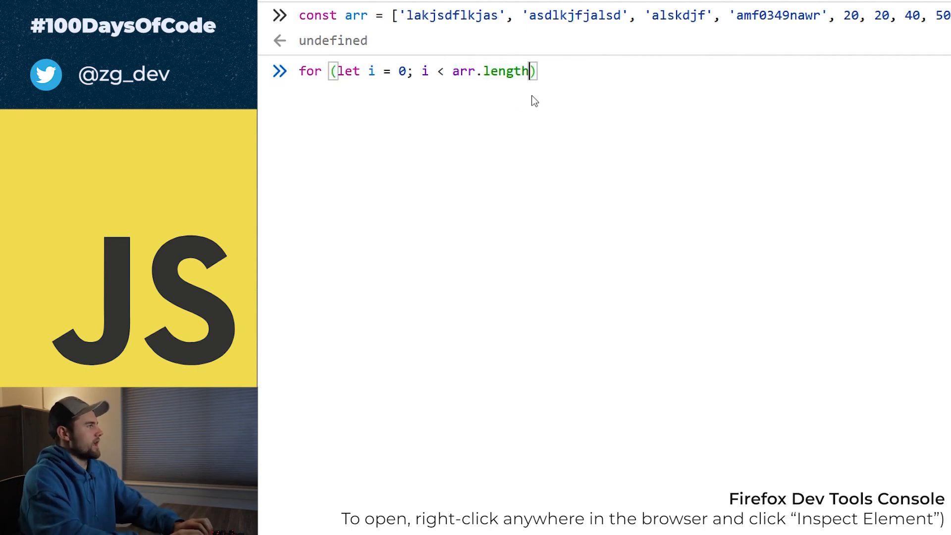
{"action": "type", "text": "; i++"}
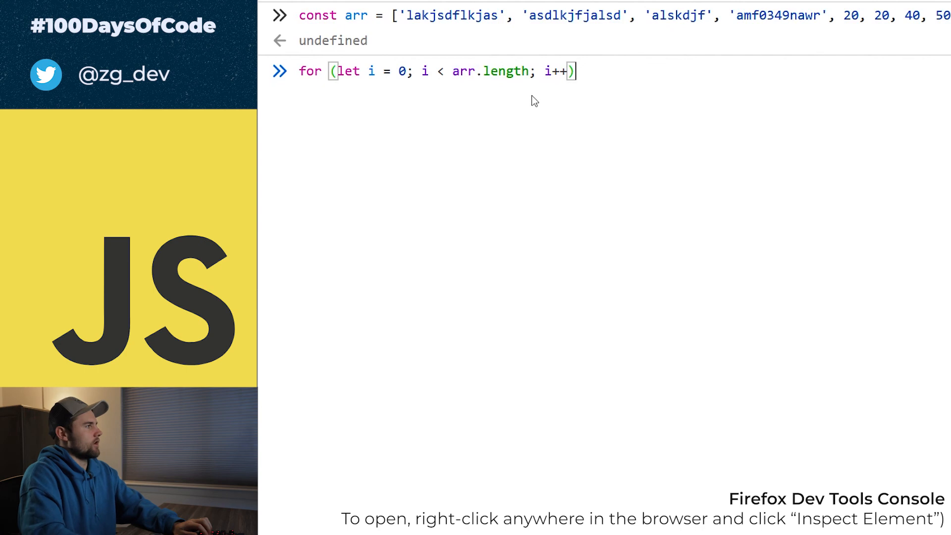
{"action": "type", "text": "{"}
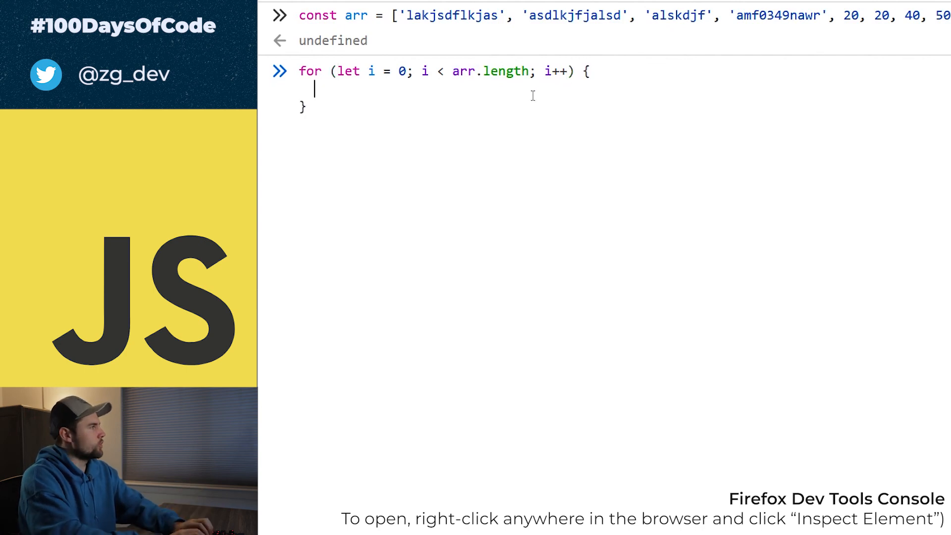
Start an if condition reading typeof arr[i] inside the loop body.
{"action": "type", "text": "if ("}
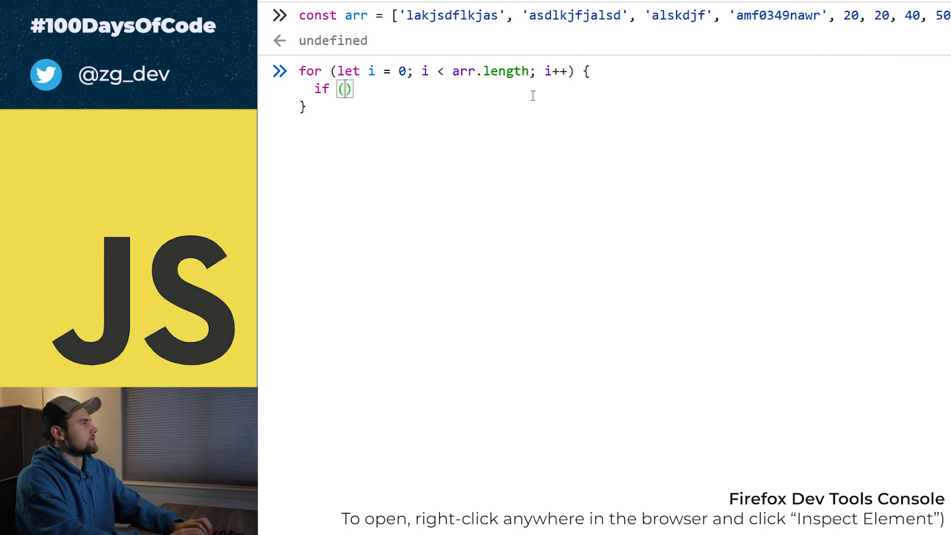
{"action": "type", "text": "typeof"}
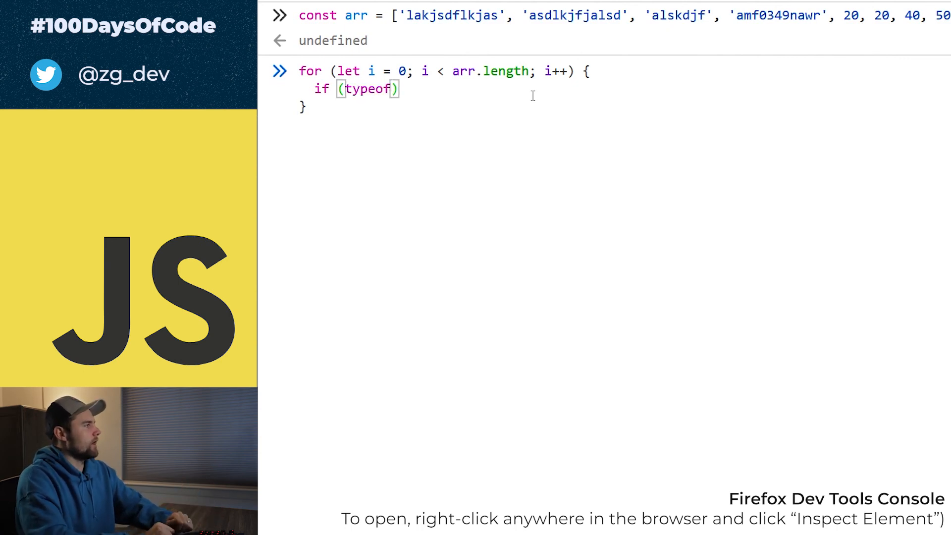
{"action": "type", "text": "arr"}
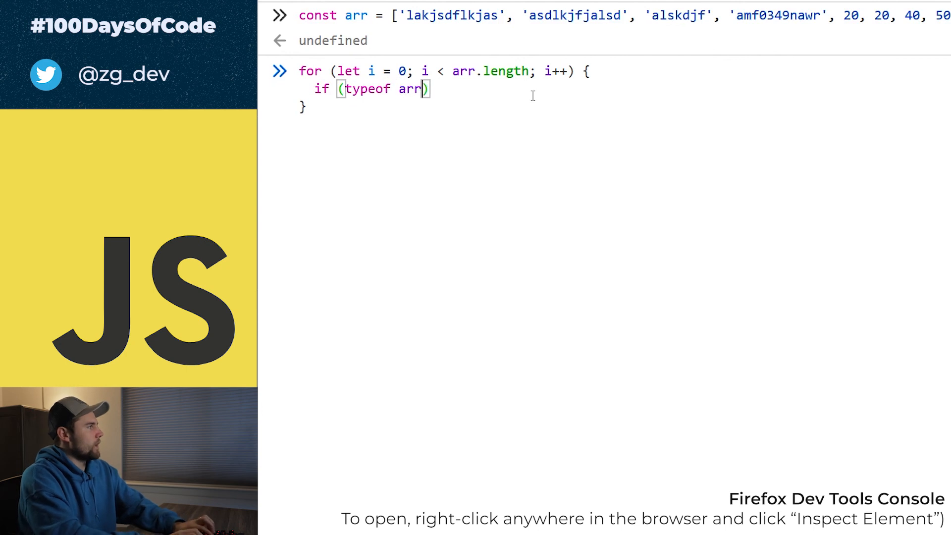
{"action": "type", "text": "["}
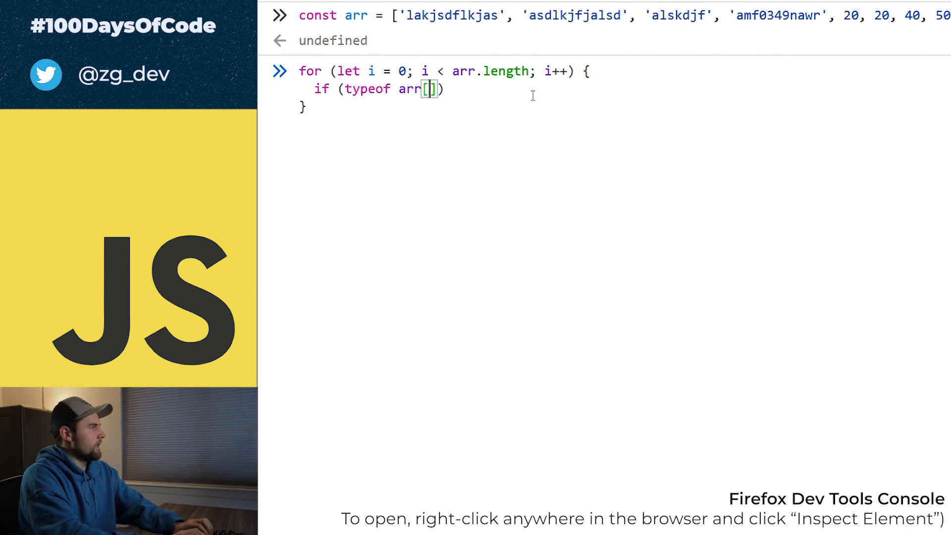
{"action": "type", "text": "i"}
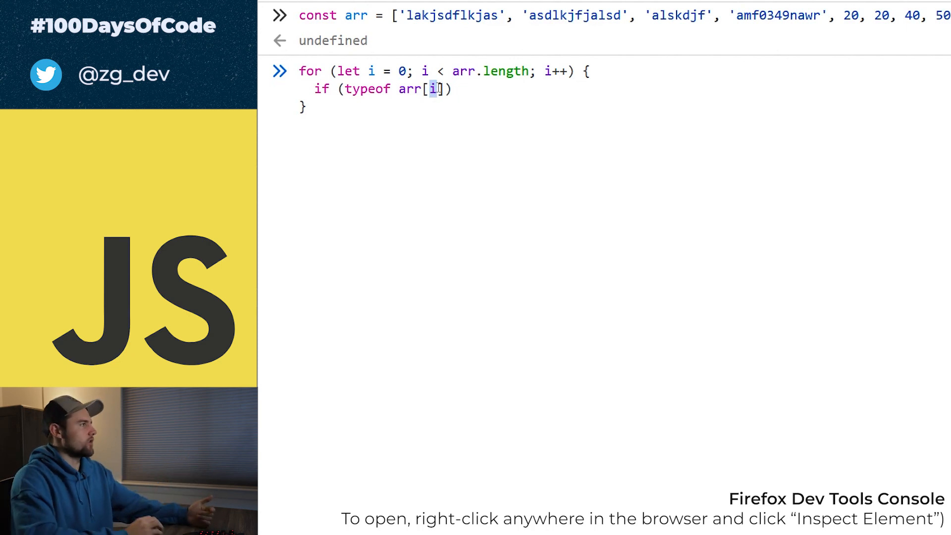
Replace arr[i] with the example string 'lakjsdflkjas' in the typeof condition.
{"action": "double_click", "coordinate": [452, 16]}
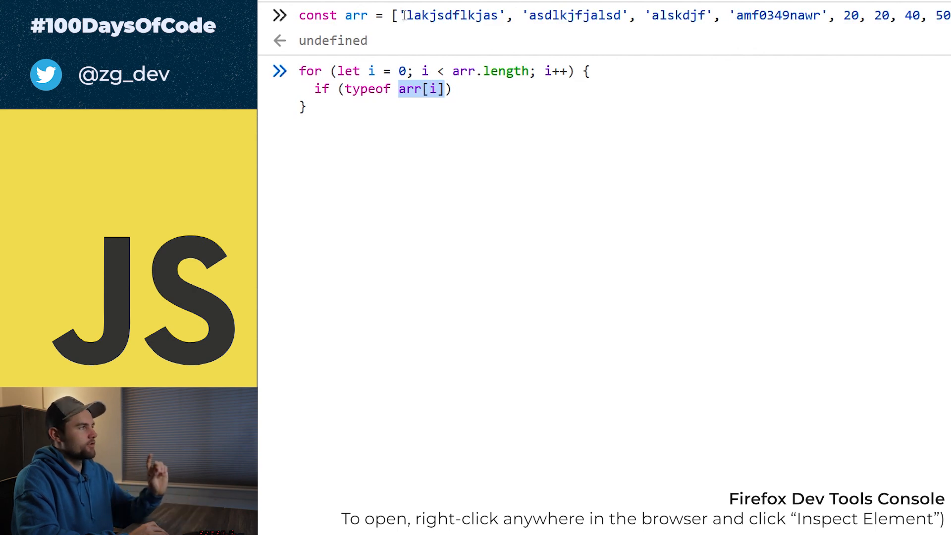
{"action": "double_click", "coordinate": [449, 15]}
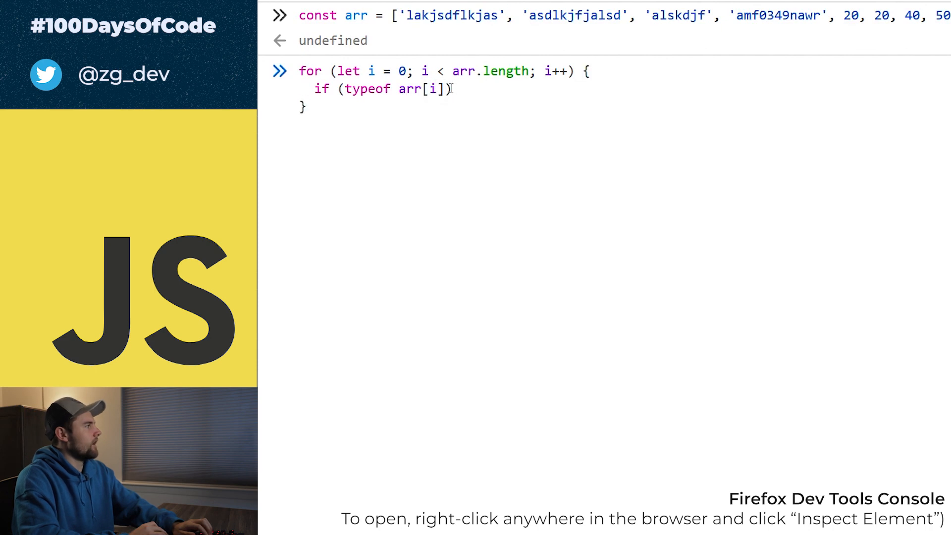
{"action": "type", "text": "'lakjsdflkjas'"}
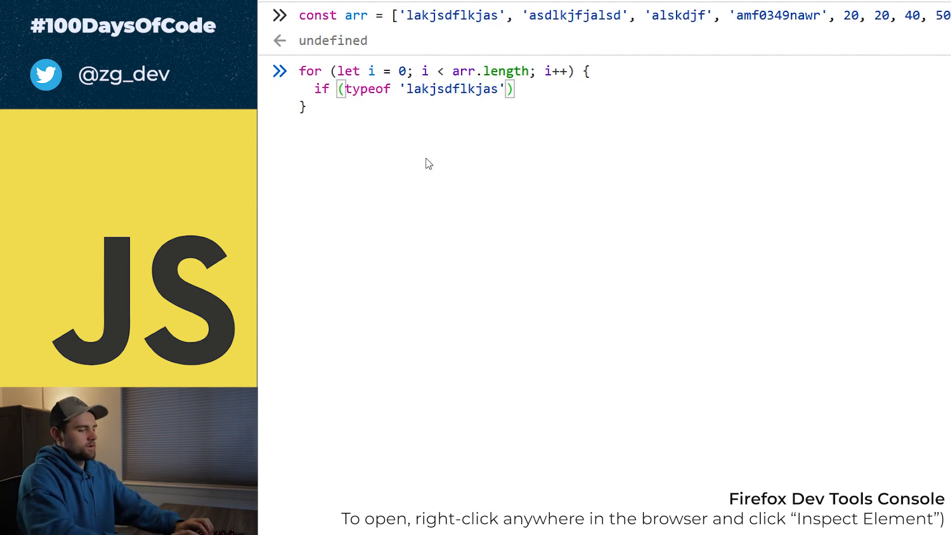
Restore arr[i] and make the condition check typeof arr[i] === 'number'.
{"action": "type", "text": "ar"}
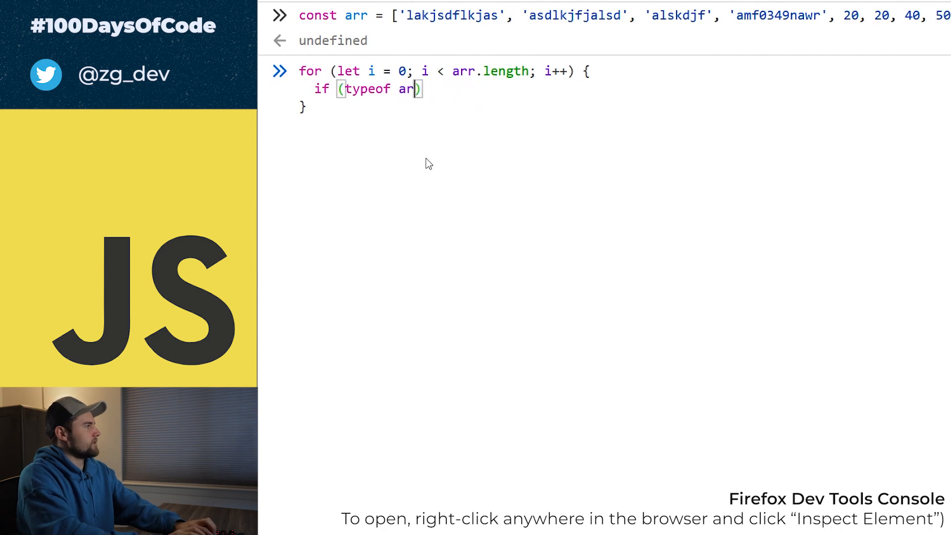
{"action": "type", "text": "[]"}
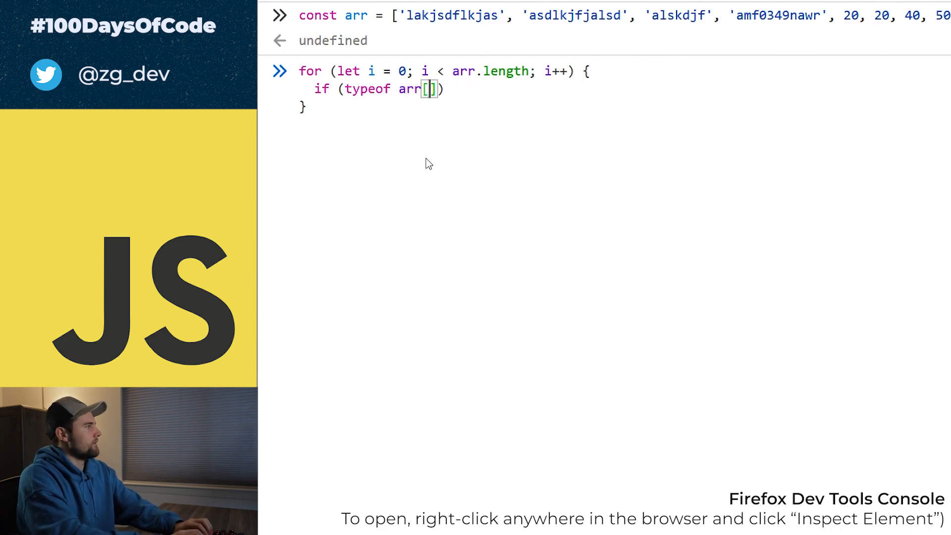
{"action": "type", "text": "i"}
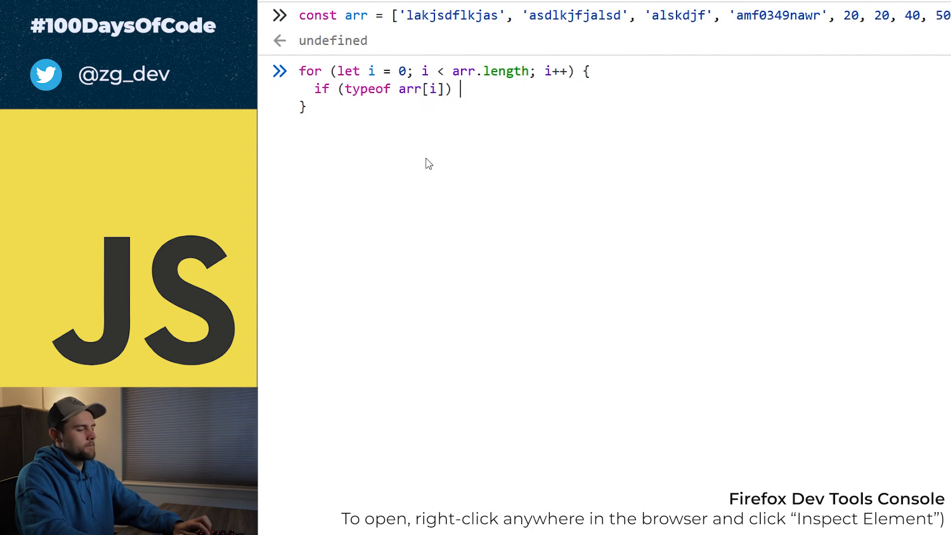
{"action": "type", "text": "{"}
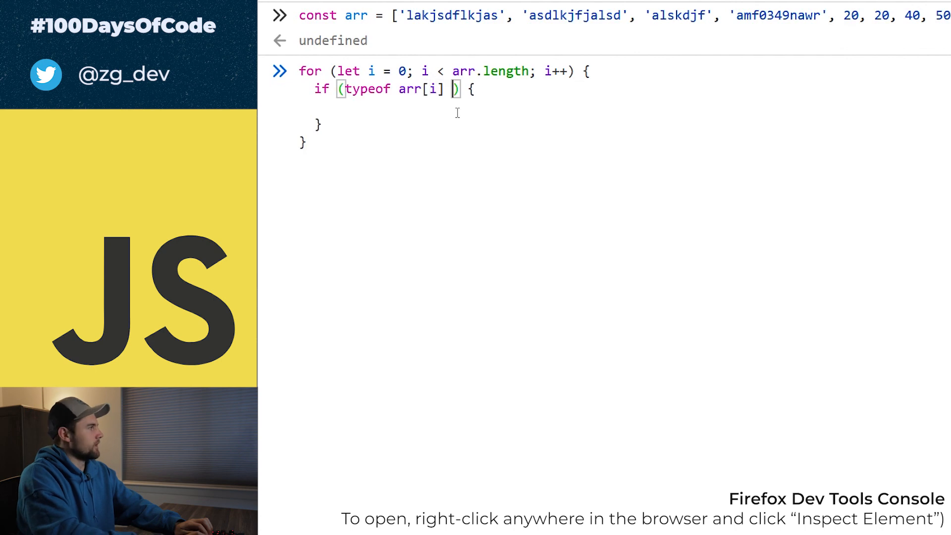
{"action": "type", "text": "=== 'number"}
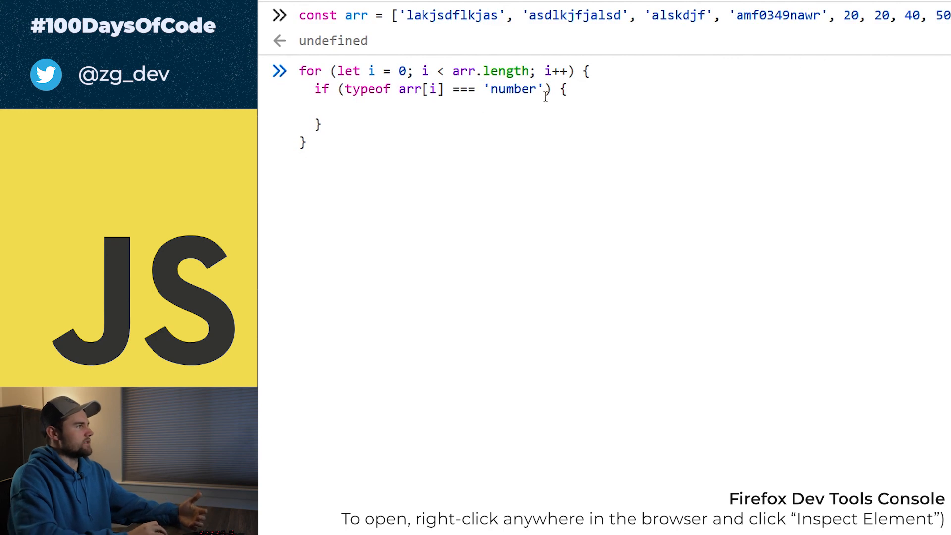
Log arr[i] inside the if and run the loop, printing 20, 20, 40, 50.
{"action": "type", "text": "console.l"}
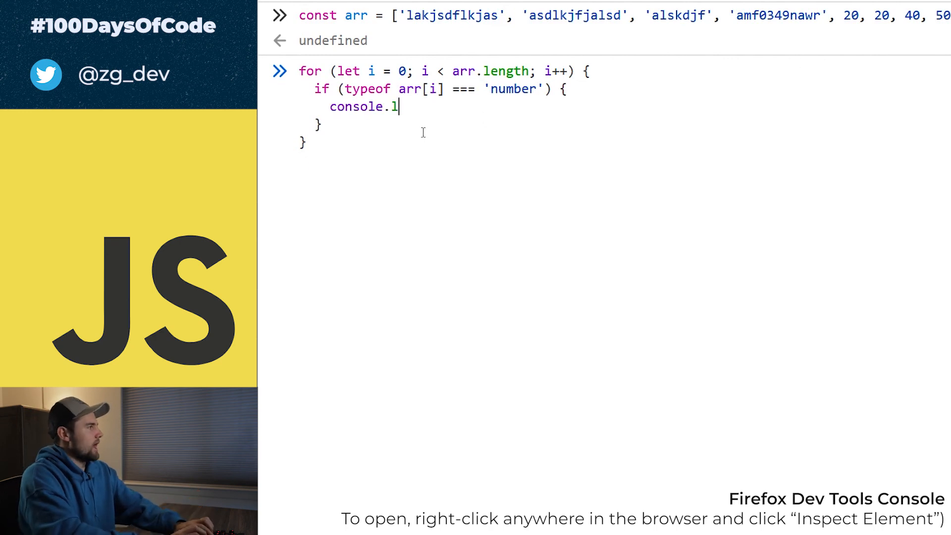
{"action": "type", "text": "og(arr[i]"}
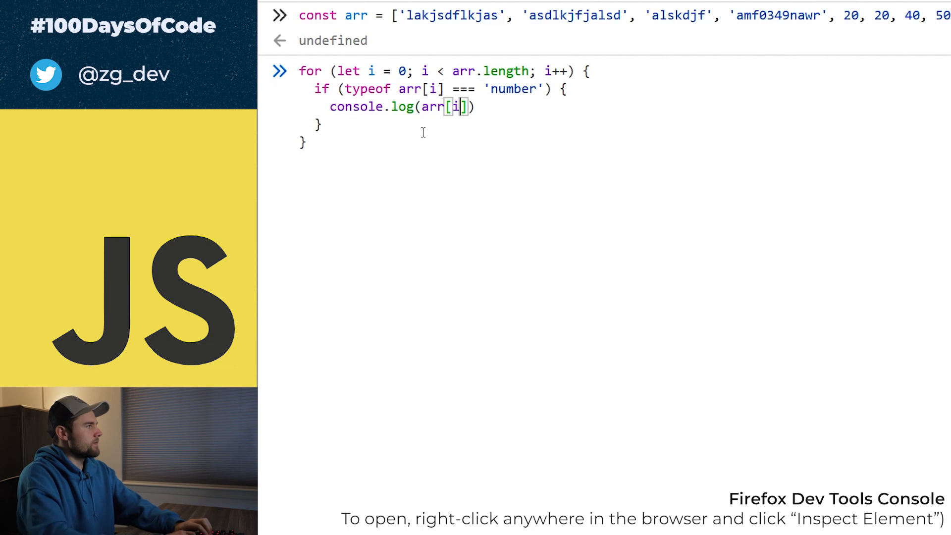
{"action": "type", "text": ";"}
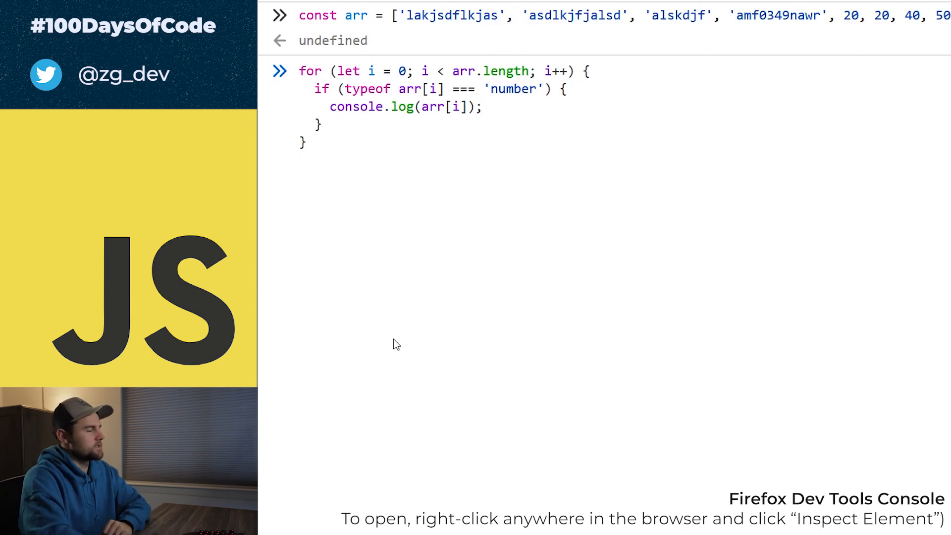
{"action": "key", "text": "Enter"}
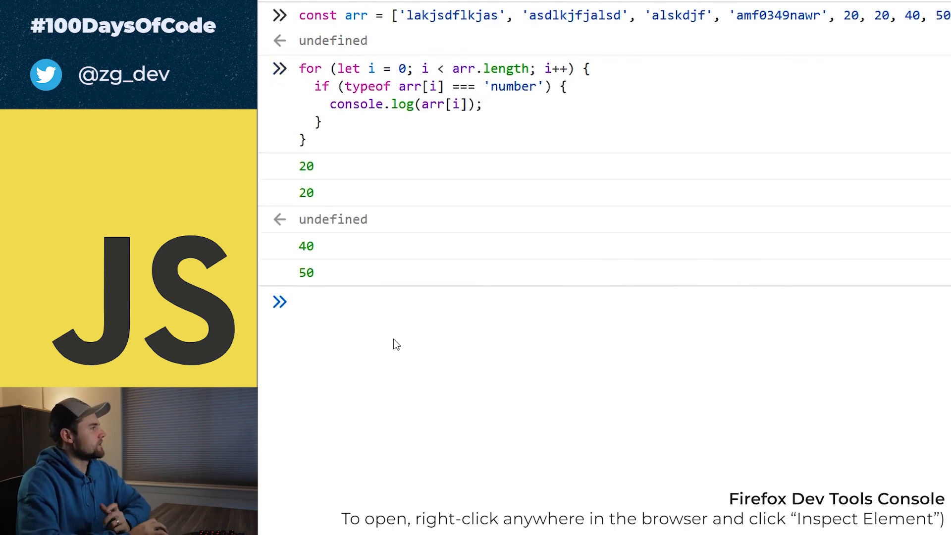